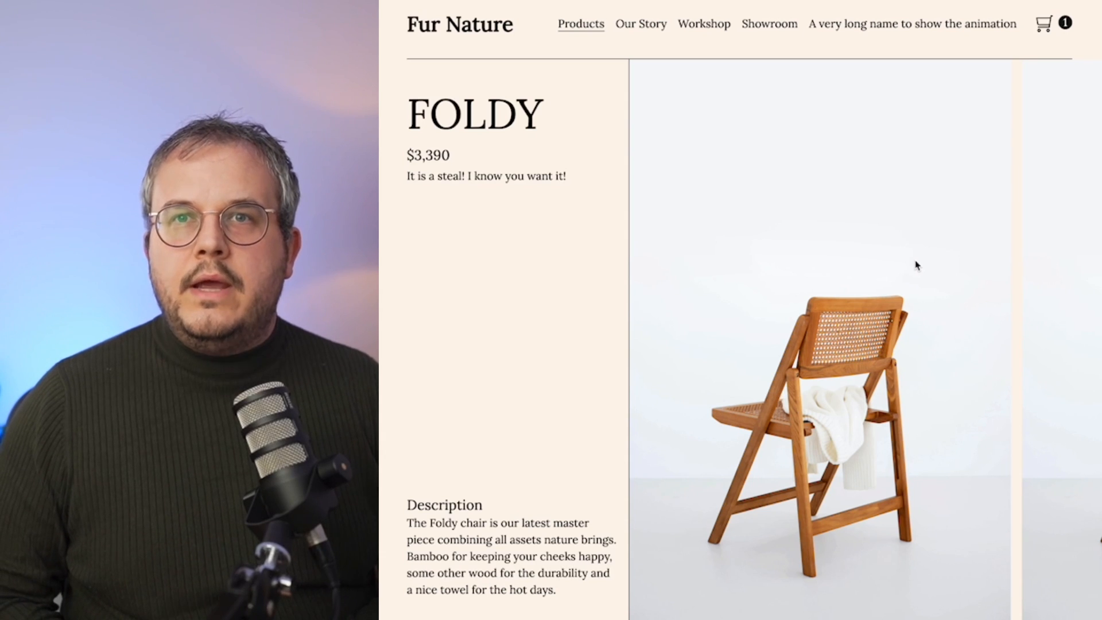
mouse_move(632, 46)
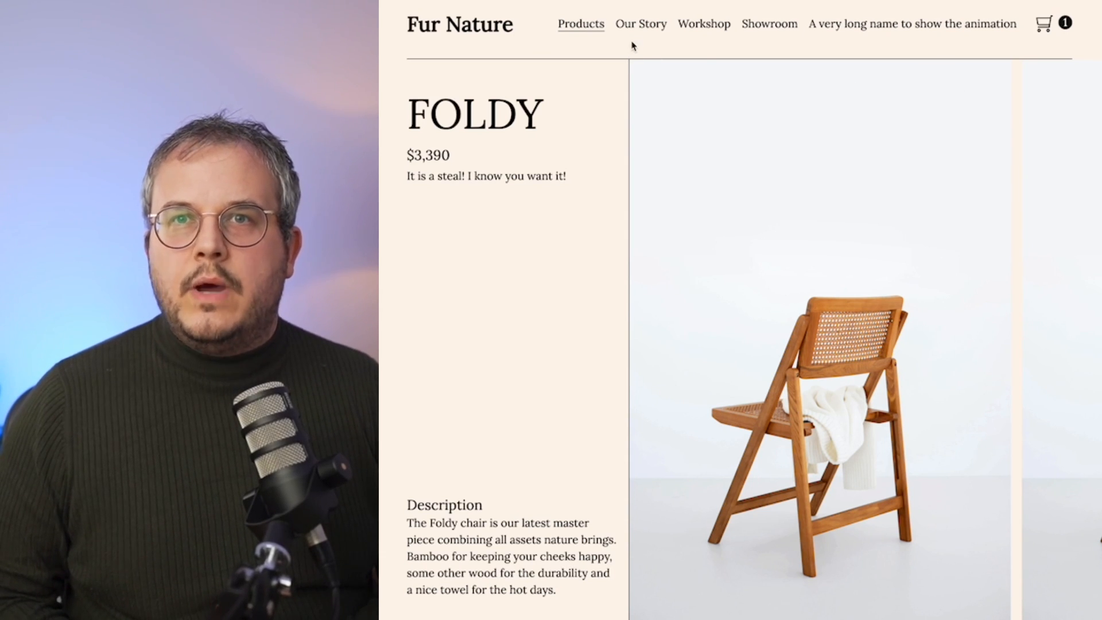
- Visit Workshop, Products, home, Showroom and Our Story to watch the page transitions
click(703, 23)
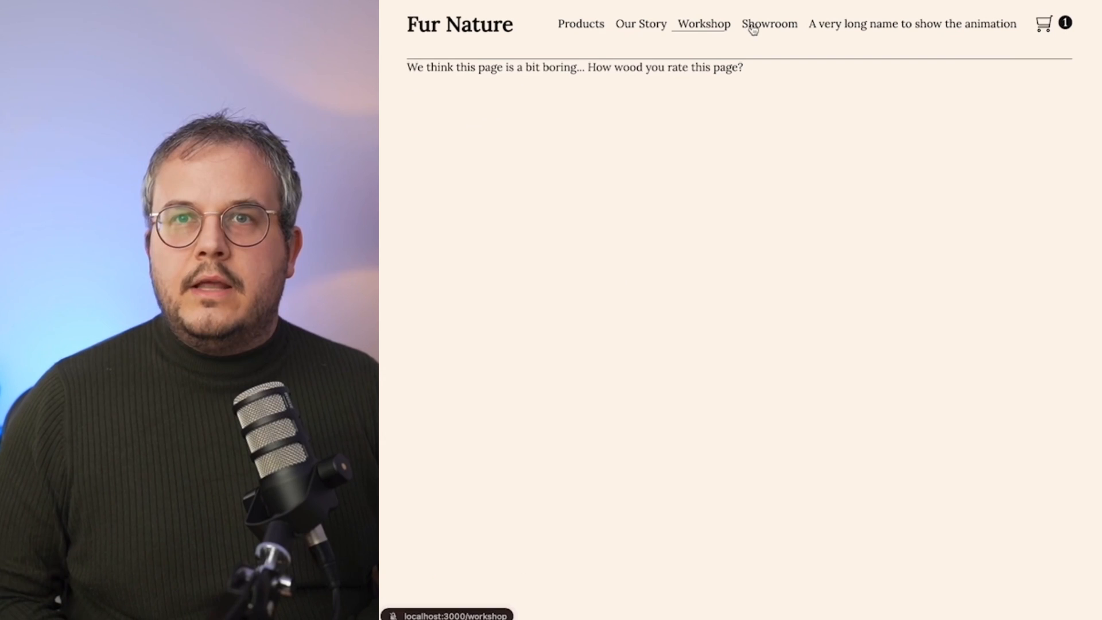
click(581, 23)
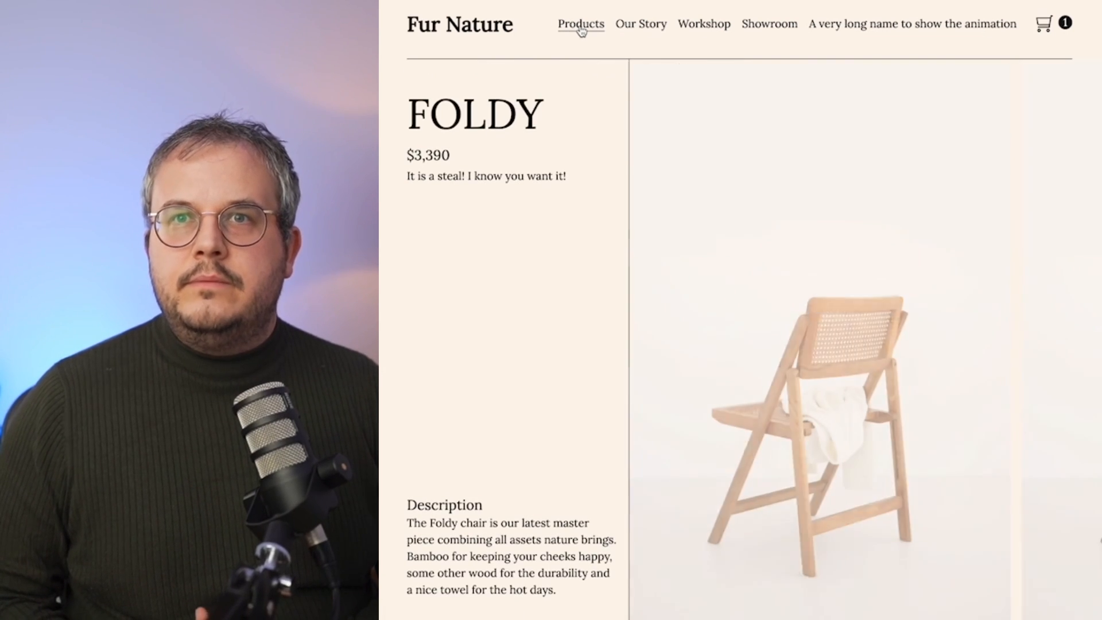
click(581, 23)
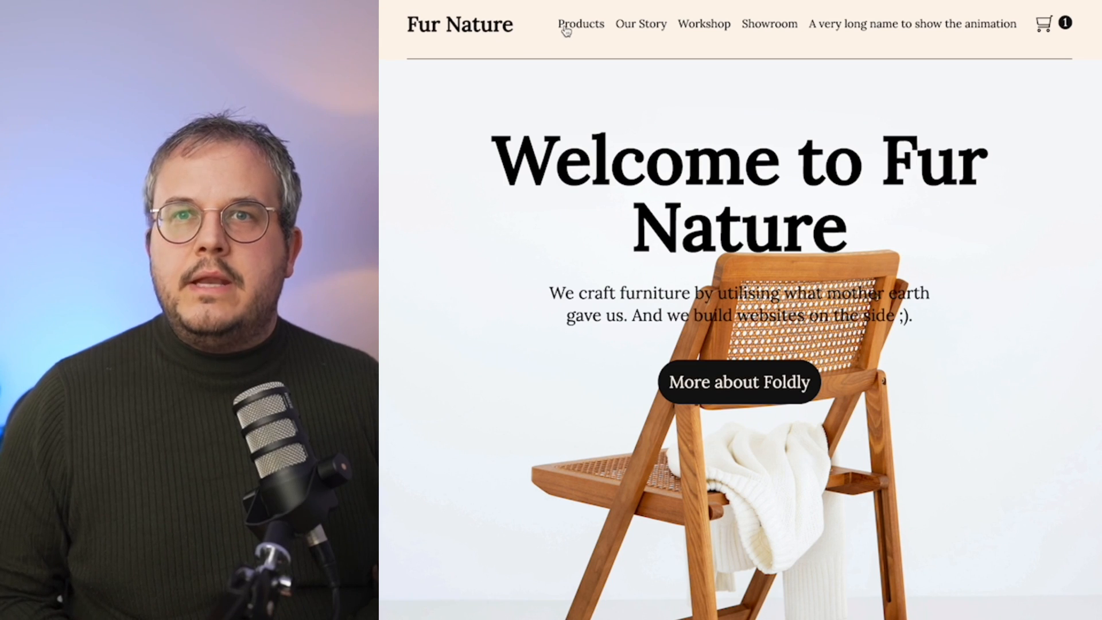
click(579, 23)
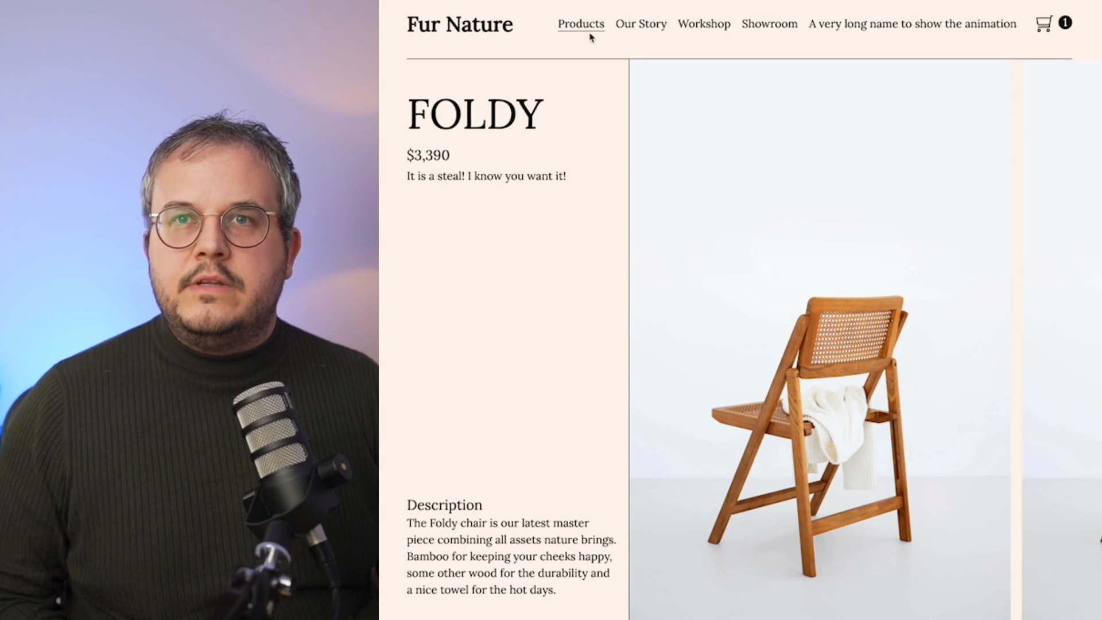
click(912, 23)
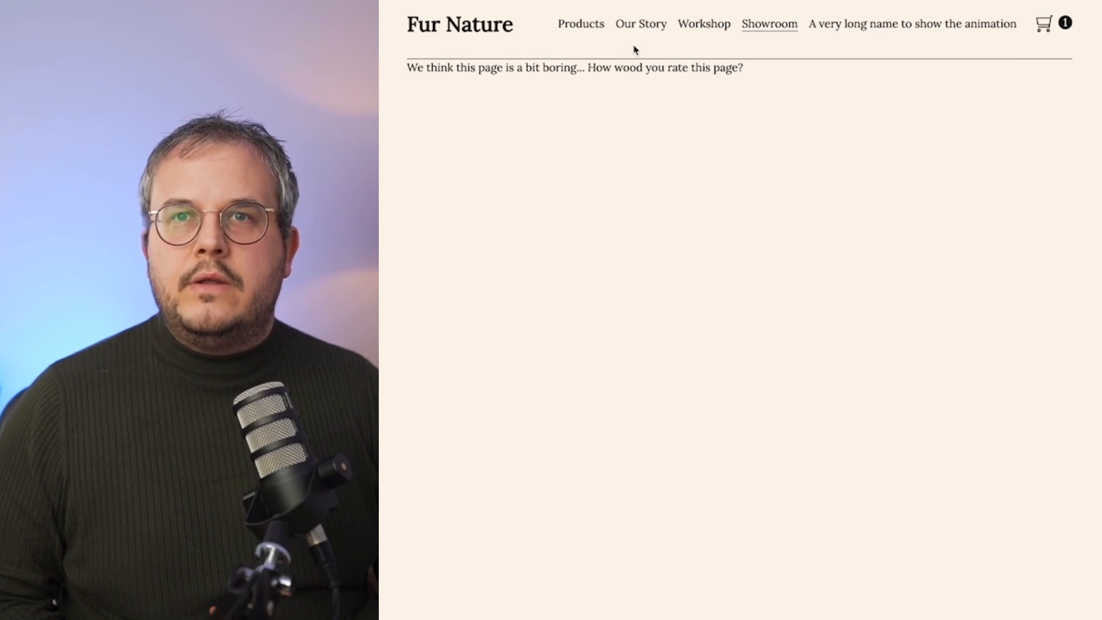
click(459, 24)
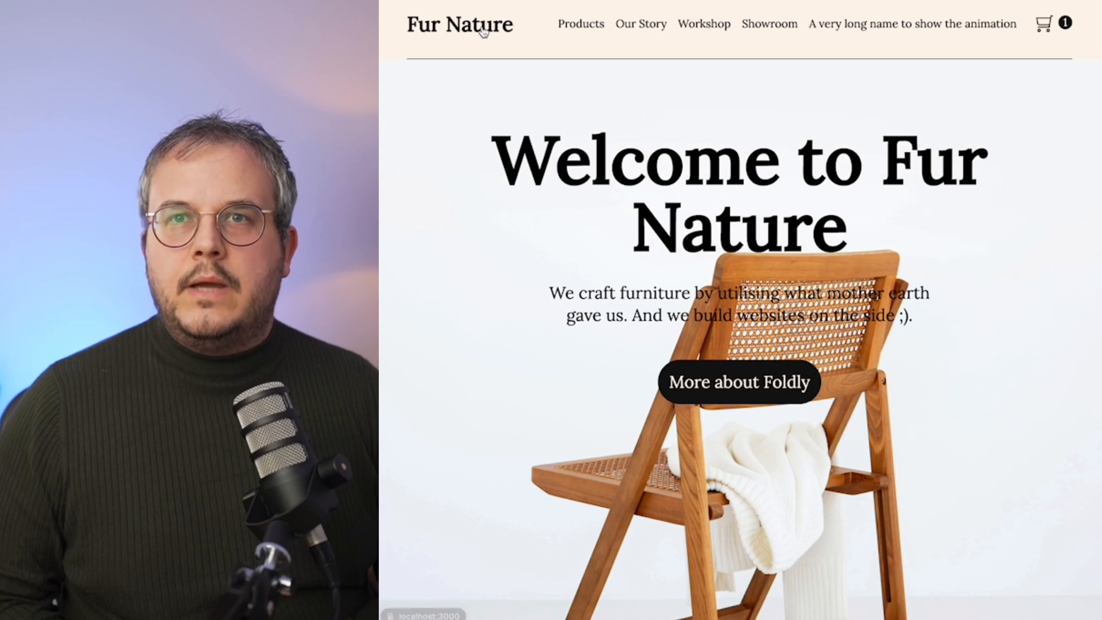
click(581, 23)
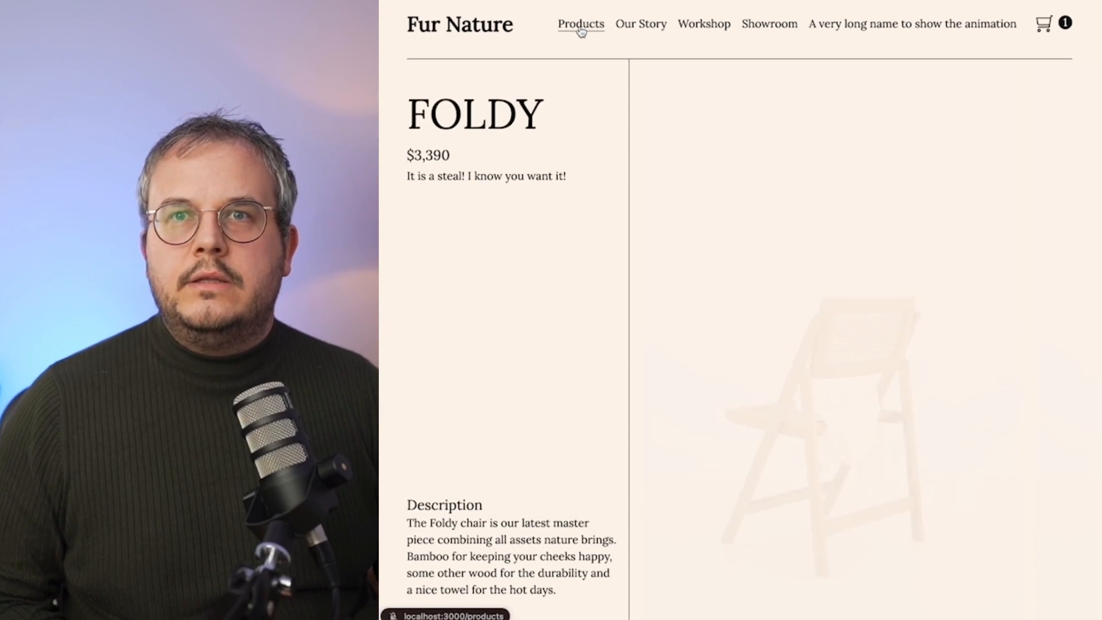
click(639, 23)
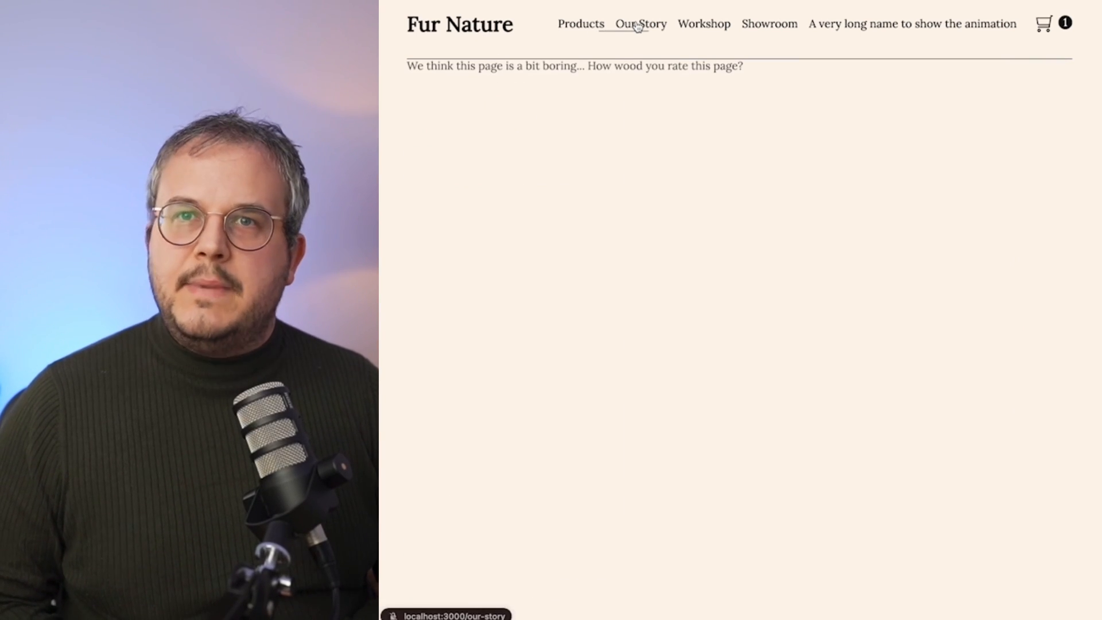
click(580, 23)
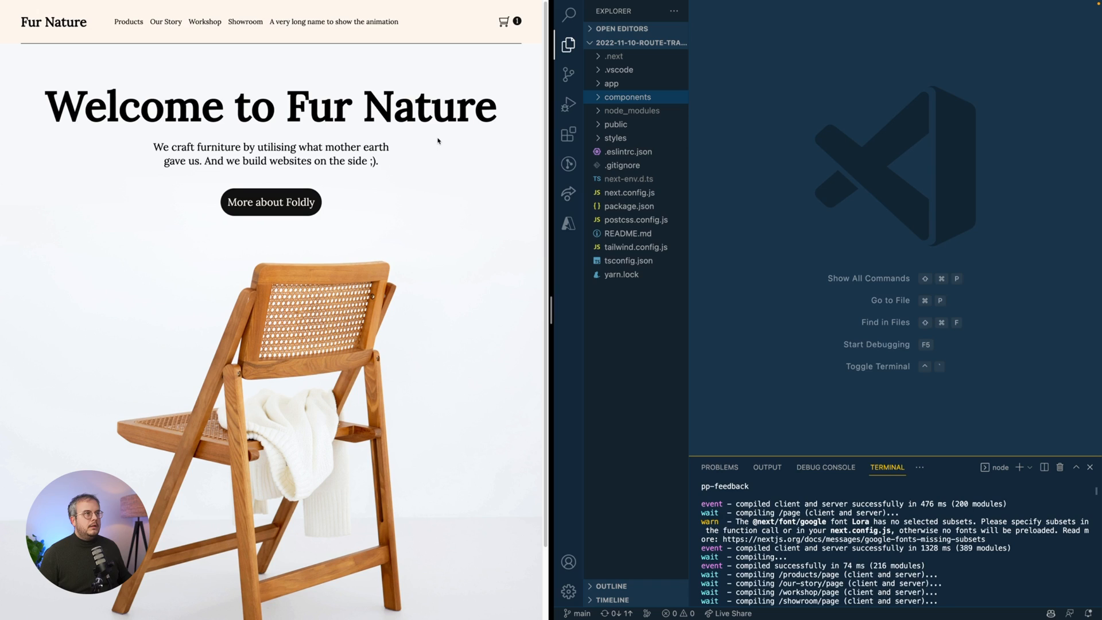
mouse_move(438, 244)
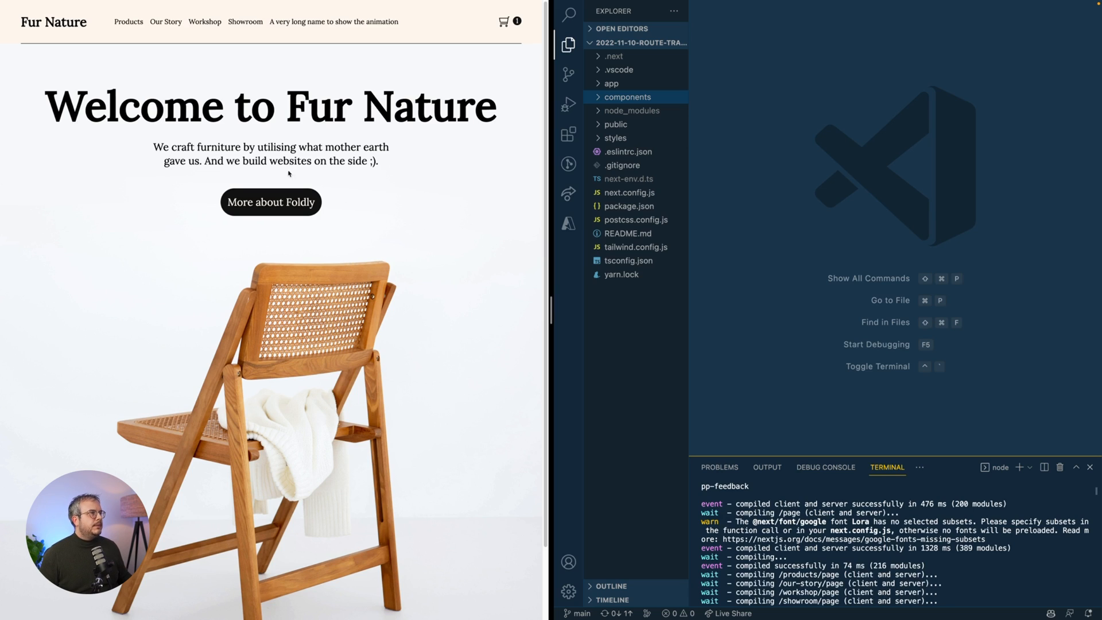
- Add framer-motion with yarn so package.json and yarn.lock show as modified
scroll(down, 3)
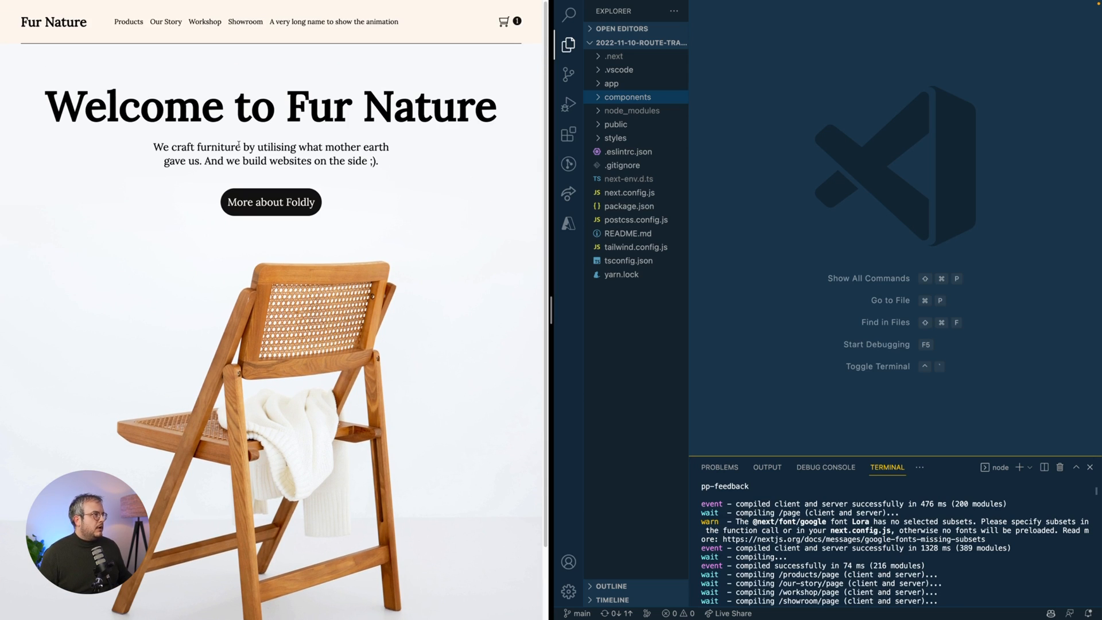
mouse_move(154, 96)
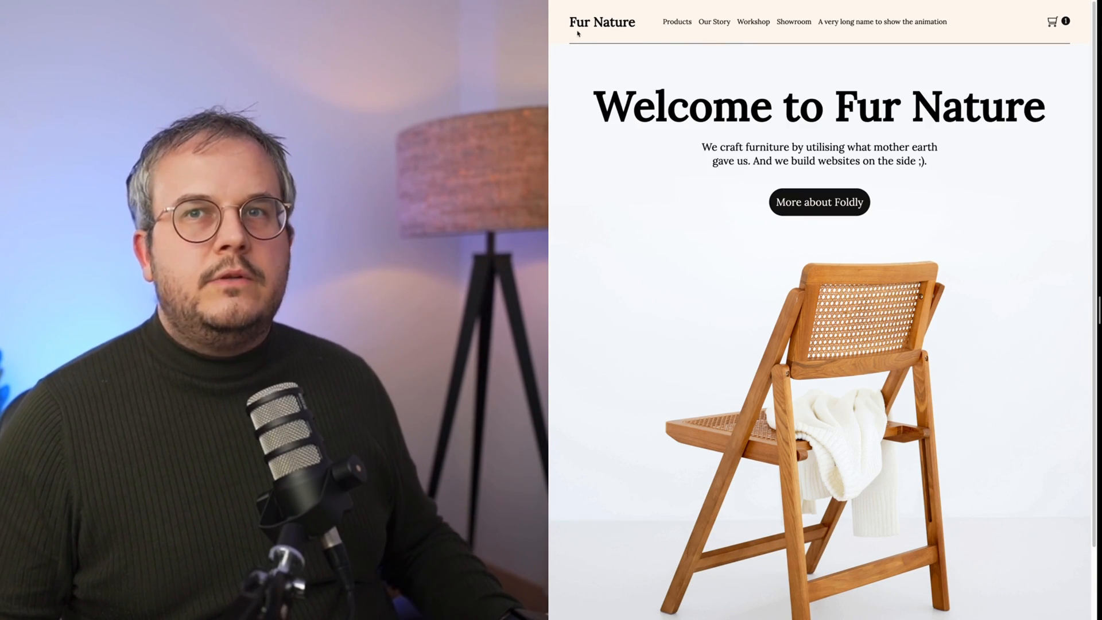
click(820, 203)
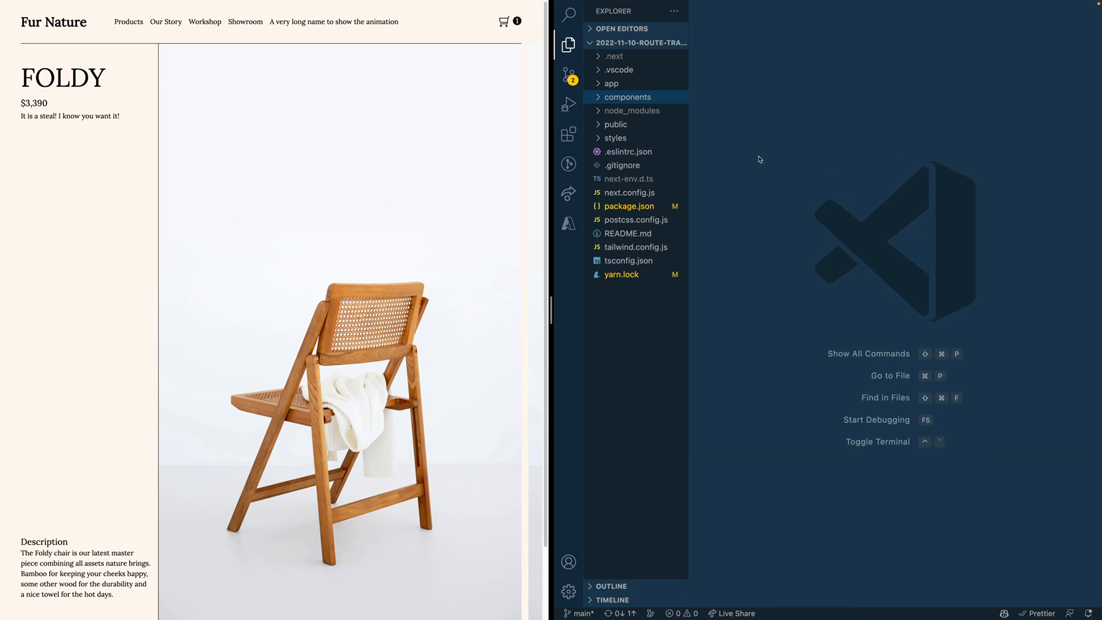
mouse_move(937, 124)
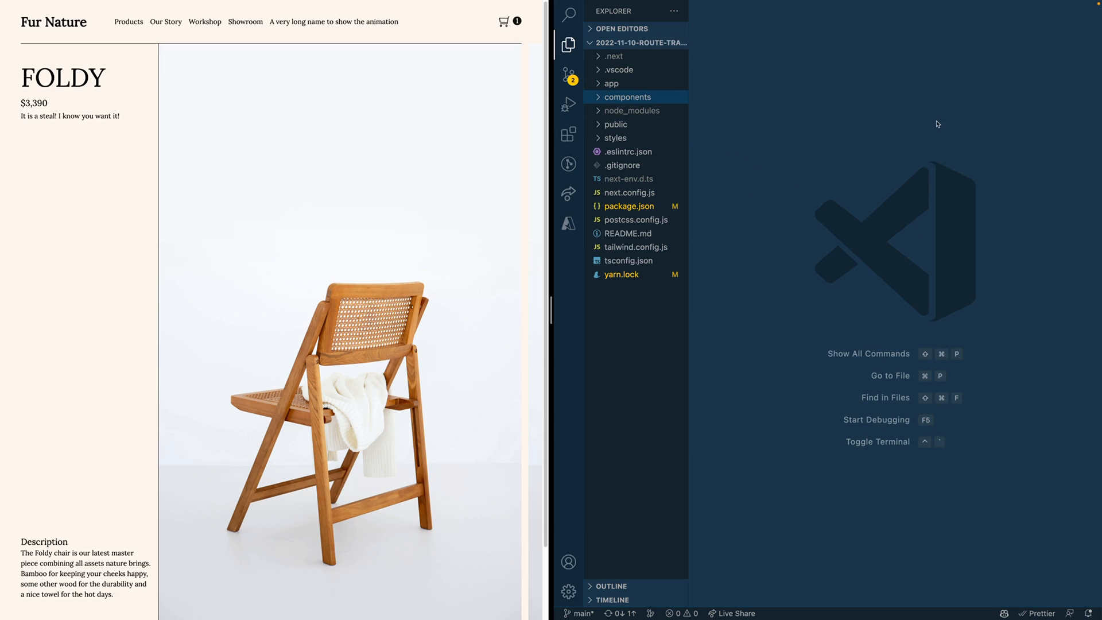
- Open app/layout.tsx and quick-search 'he' to locate header.tsx
click(611, 83)
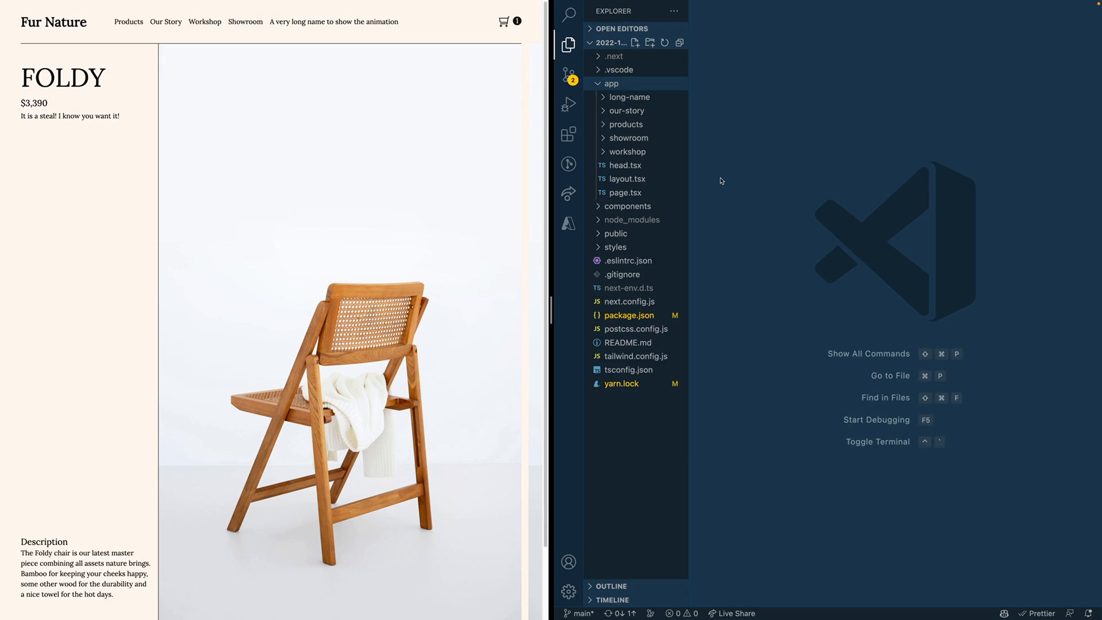
click(619, 70)
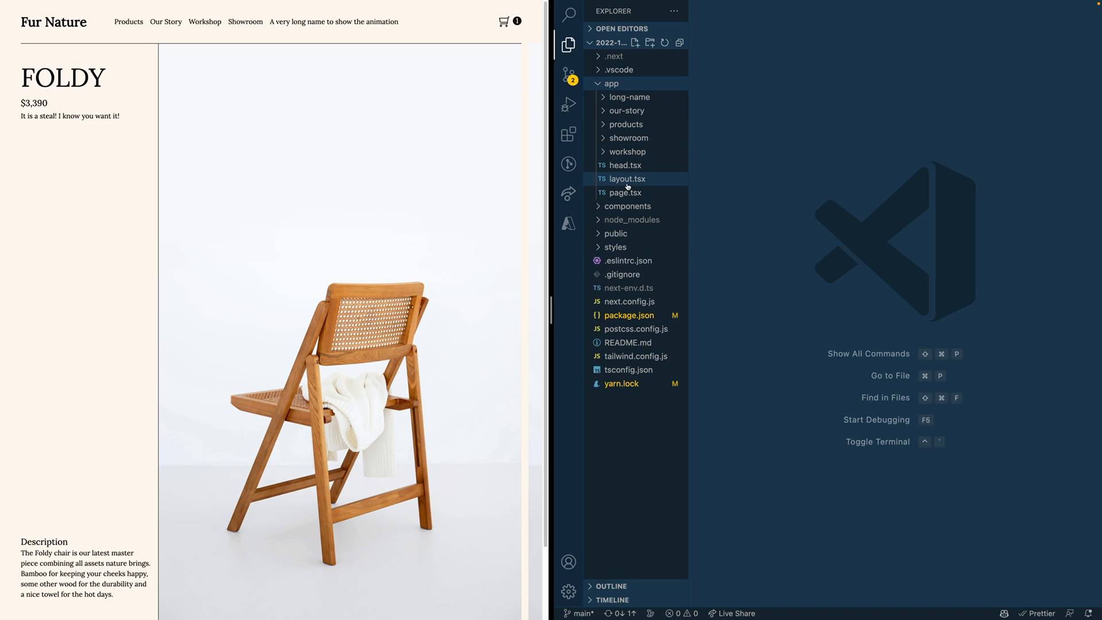
mouse_move(626, 178)
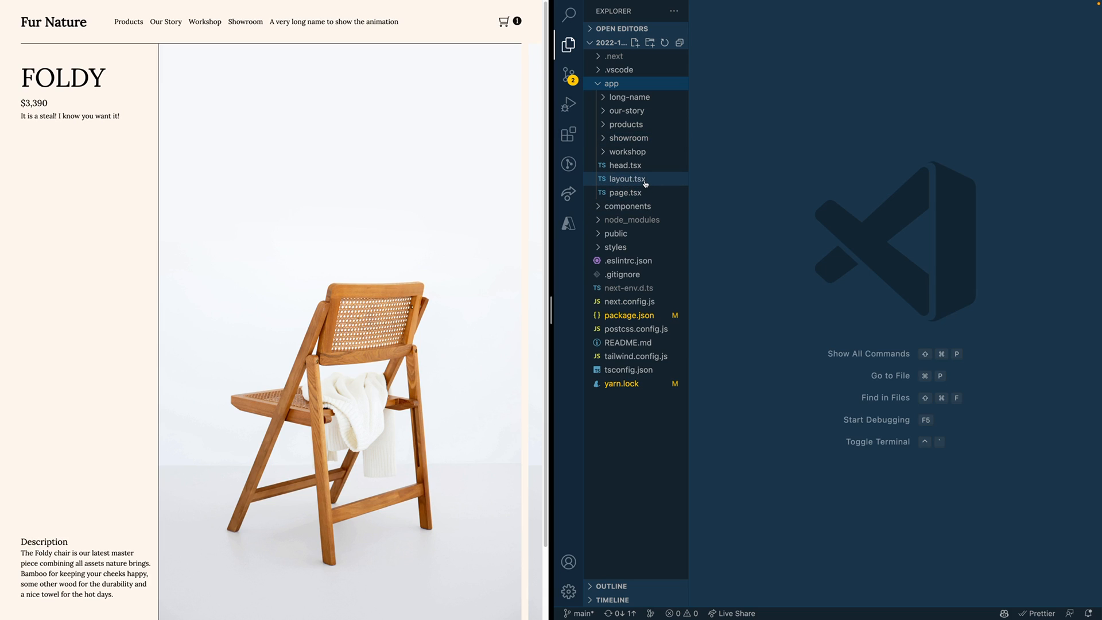
mouse_move(673, 186)
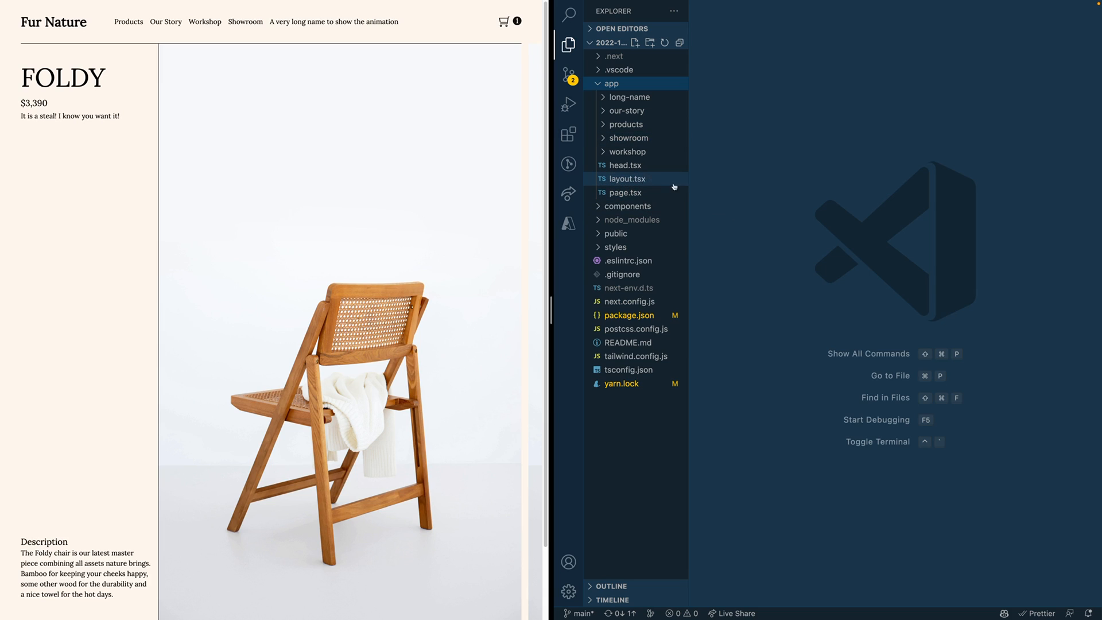
click(627, 178)
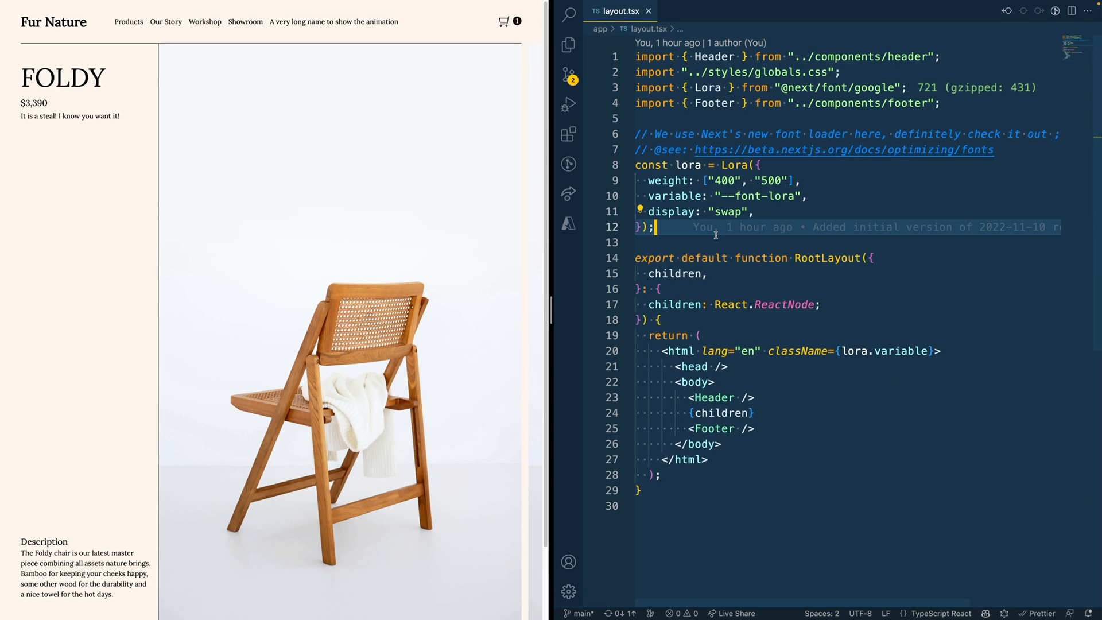
text(he)
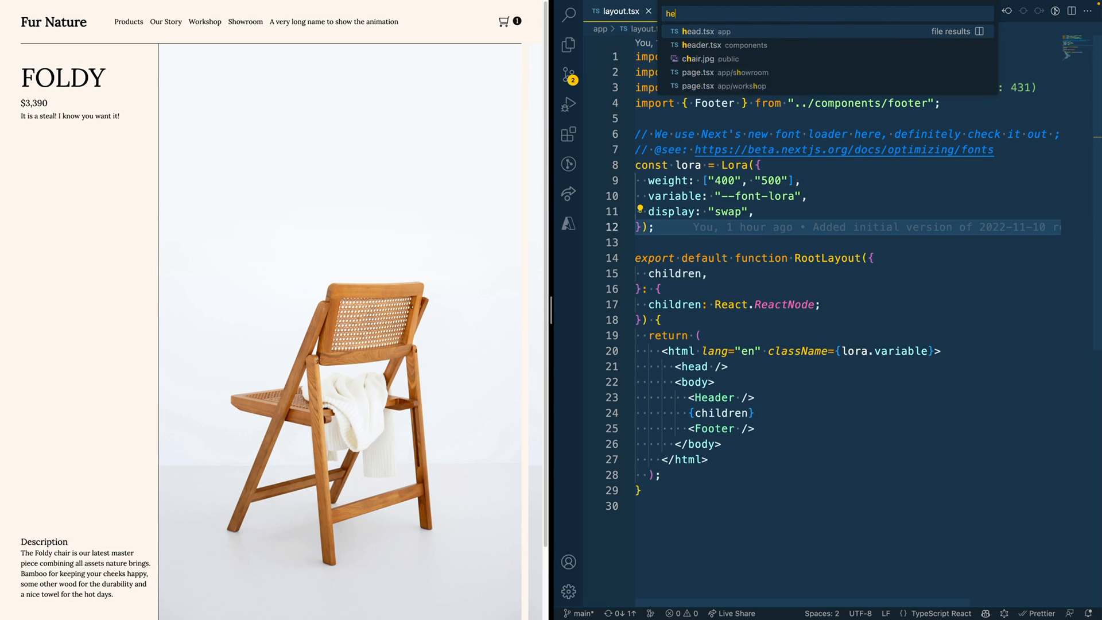
- In header.tsx, import motion from framer-motion and put <motion.span /> before each link label
click(712, 45)
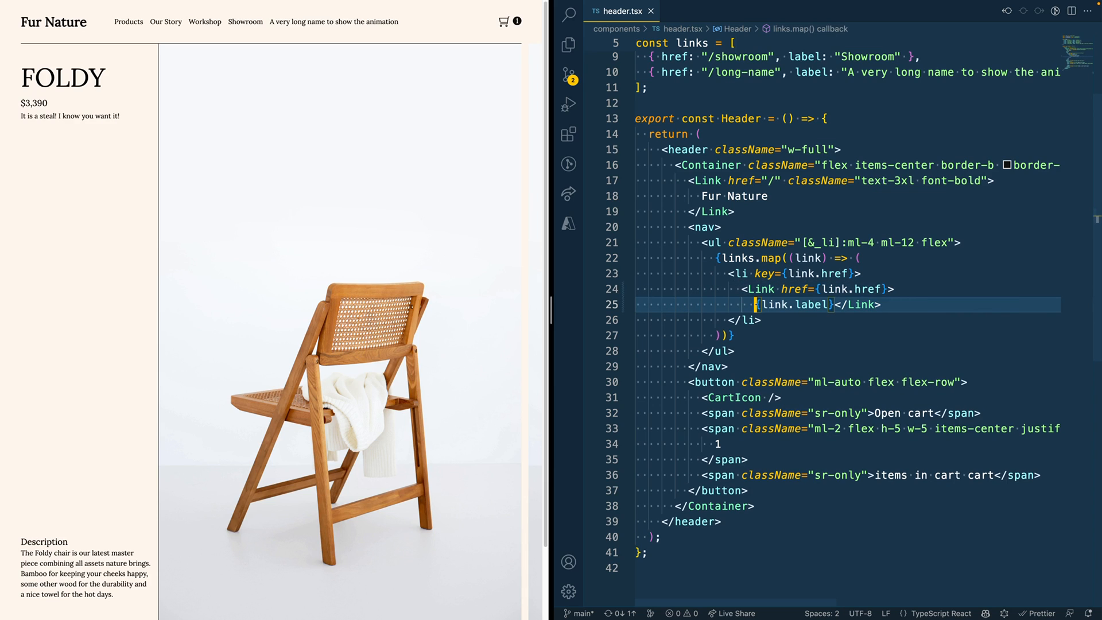
key(Enter)
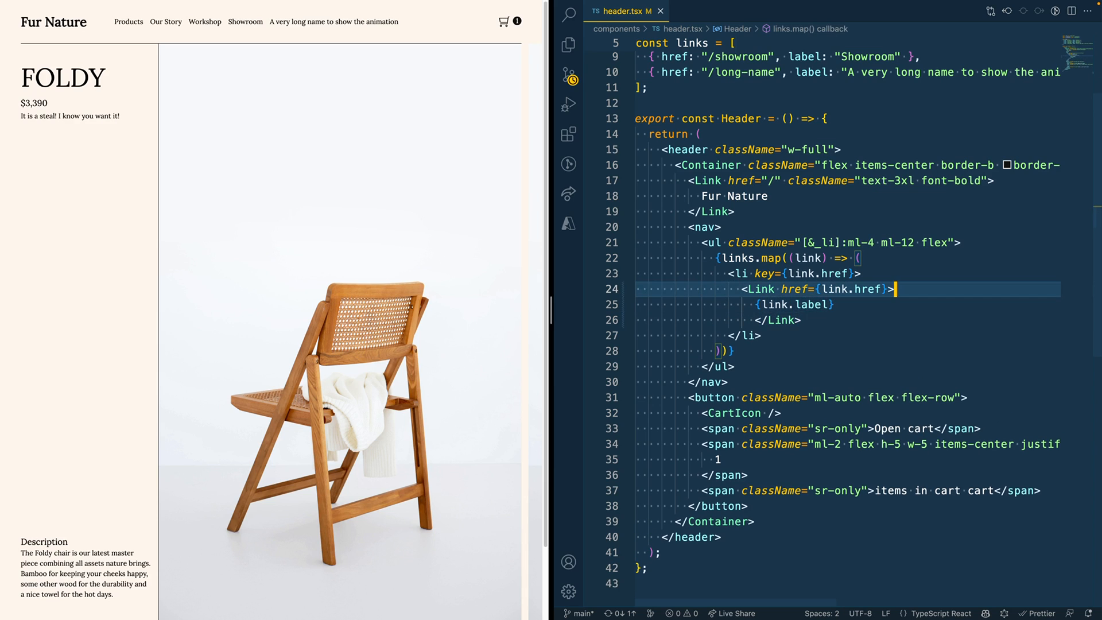
text(MotionConfig.)
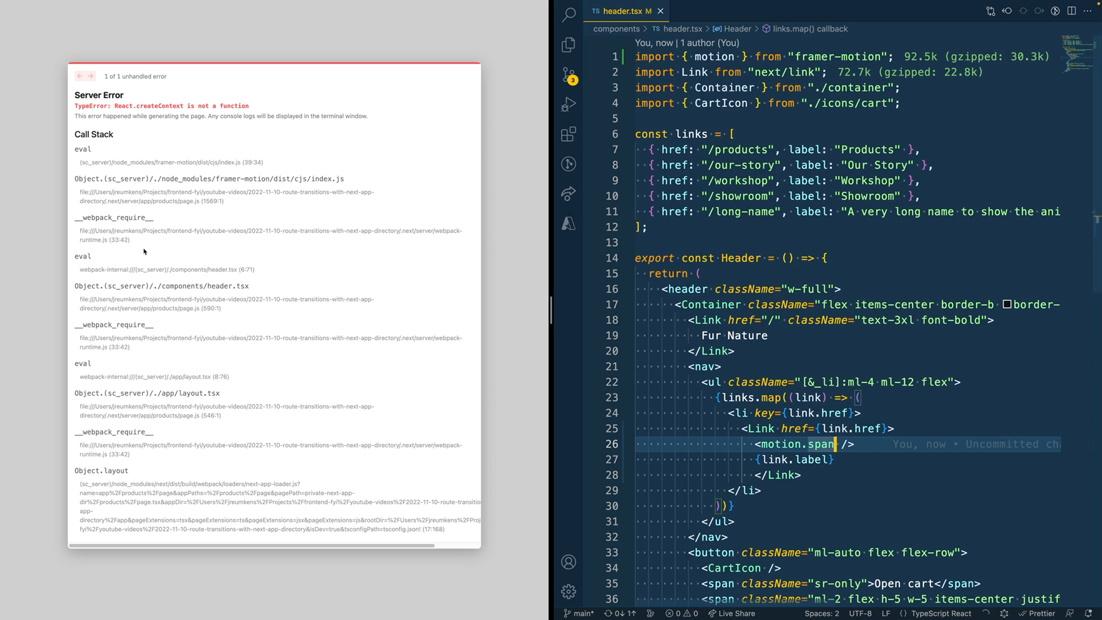
mouse_move(661, 486)
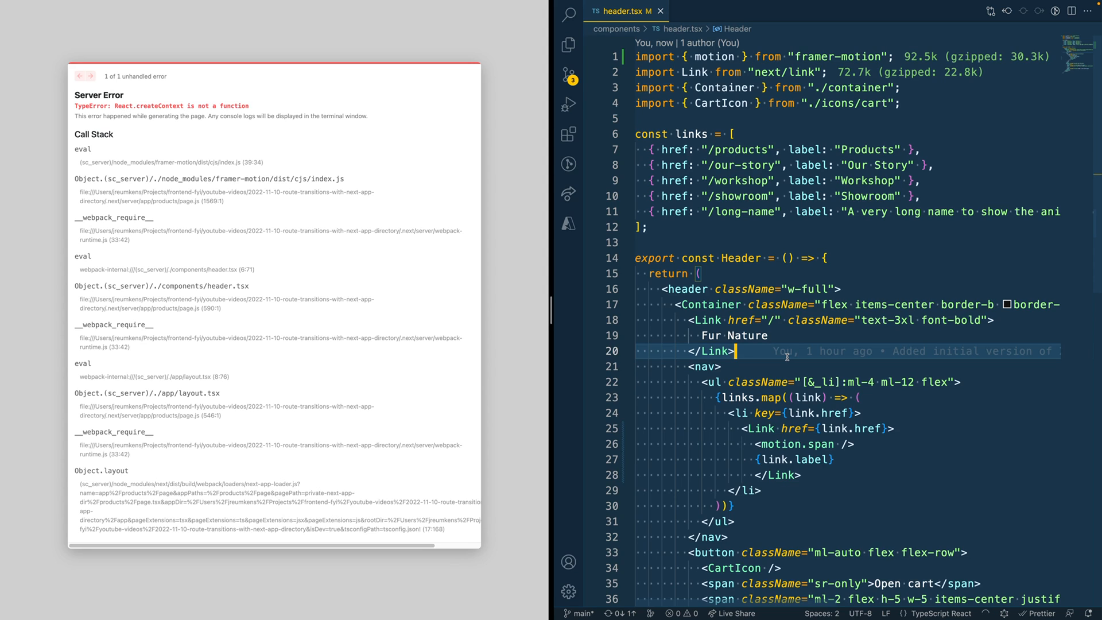
mouse_move(787, 365)
text("use client";)
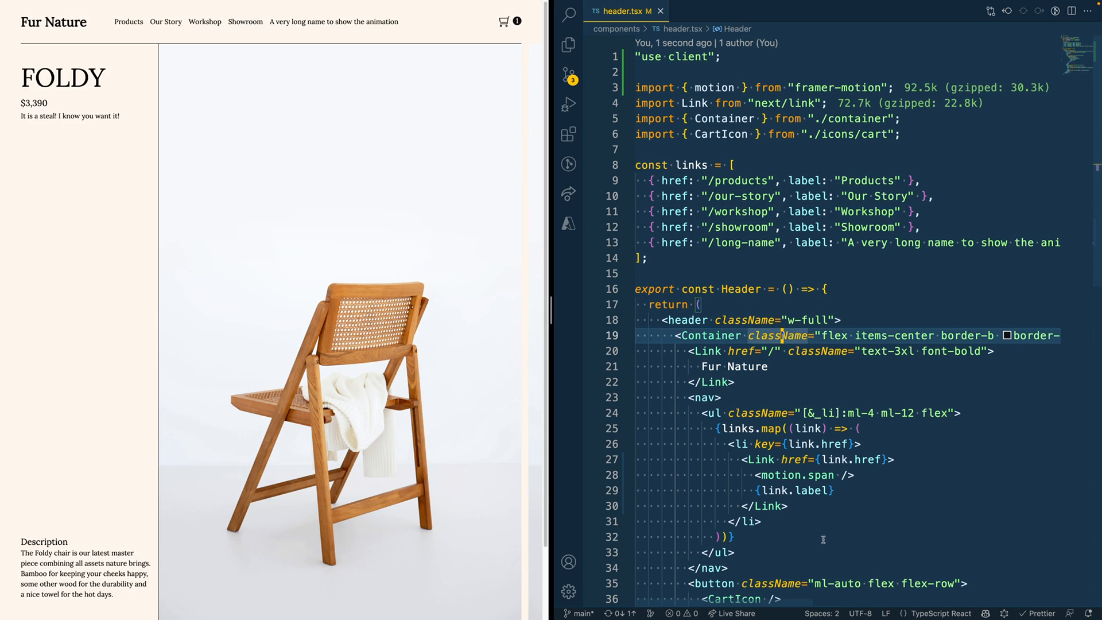
- Make nav links relative and style the motion.span as an absolute, top-full, h-[1px], w-full underline
text(absolute left-0 top")
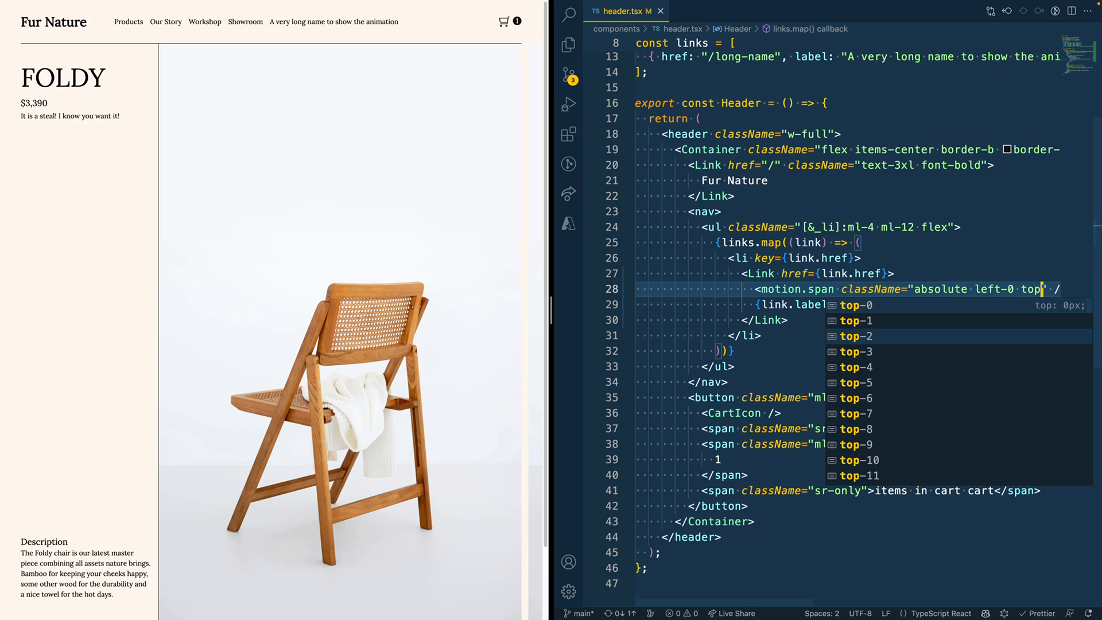
text(ull)
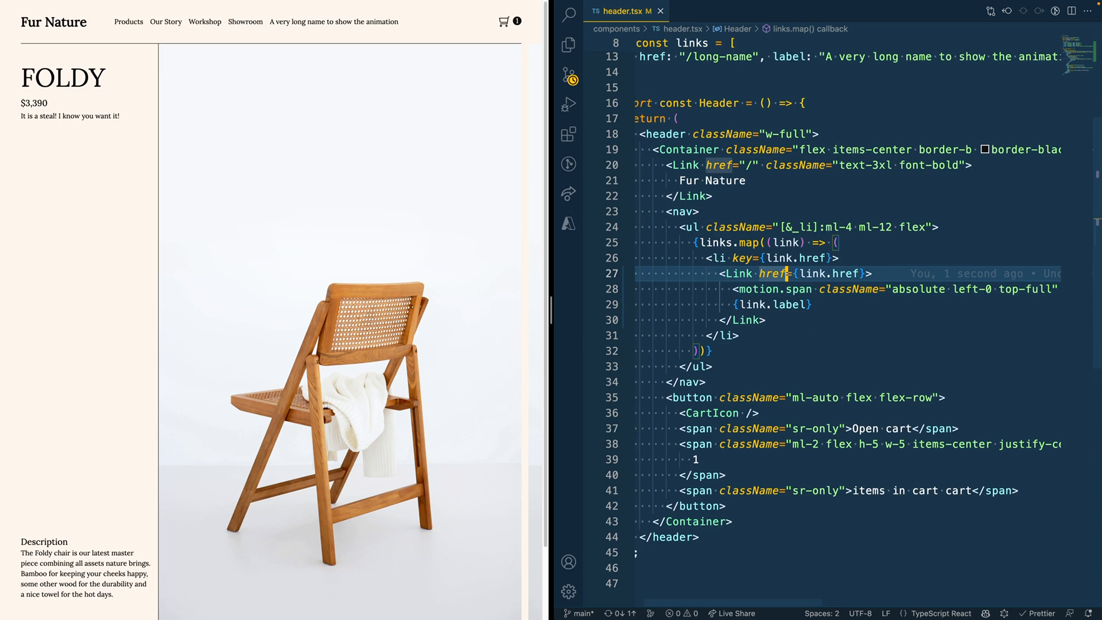
text(className)
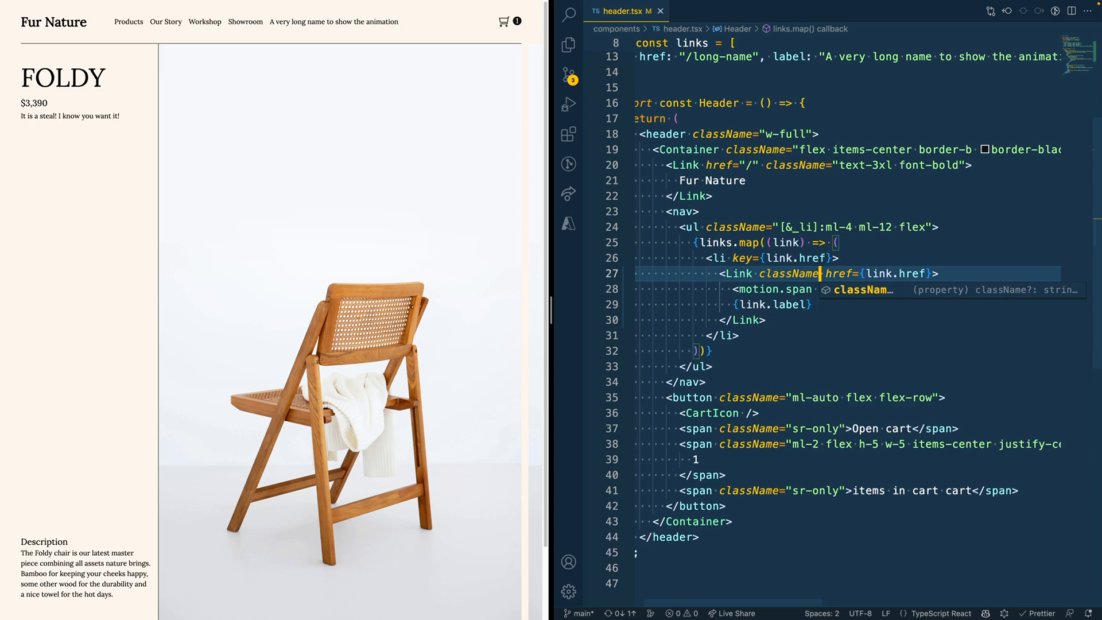
text(relative")
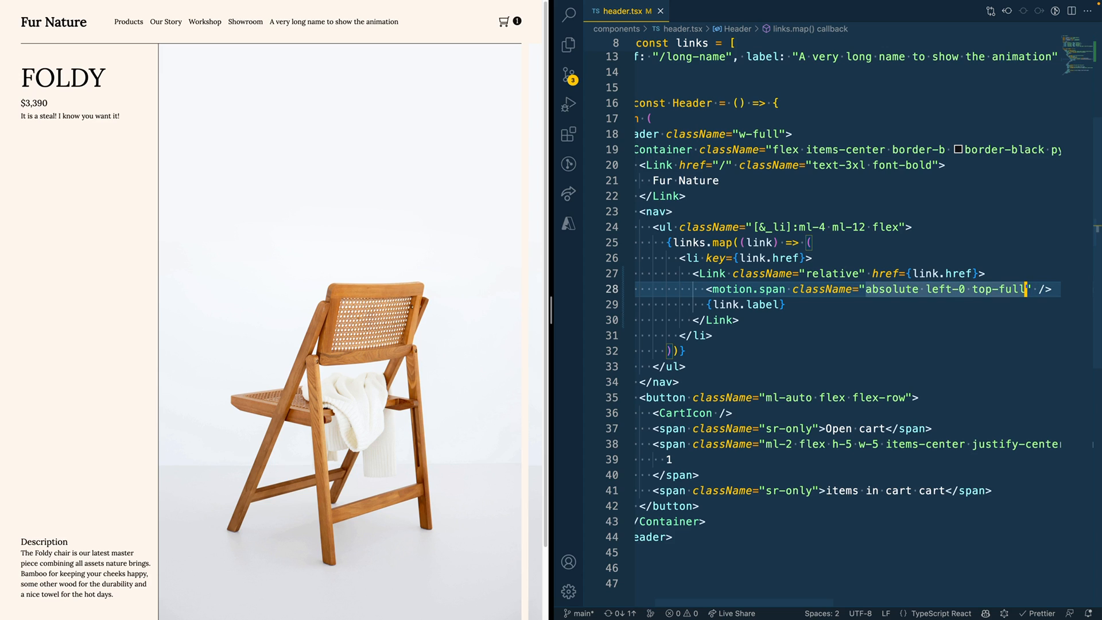
text(block h-)
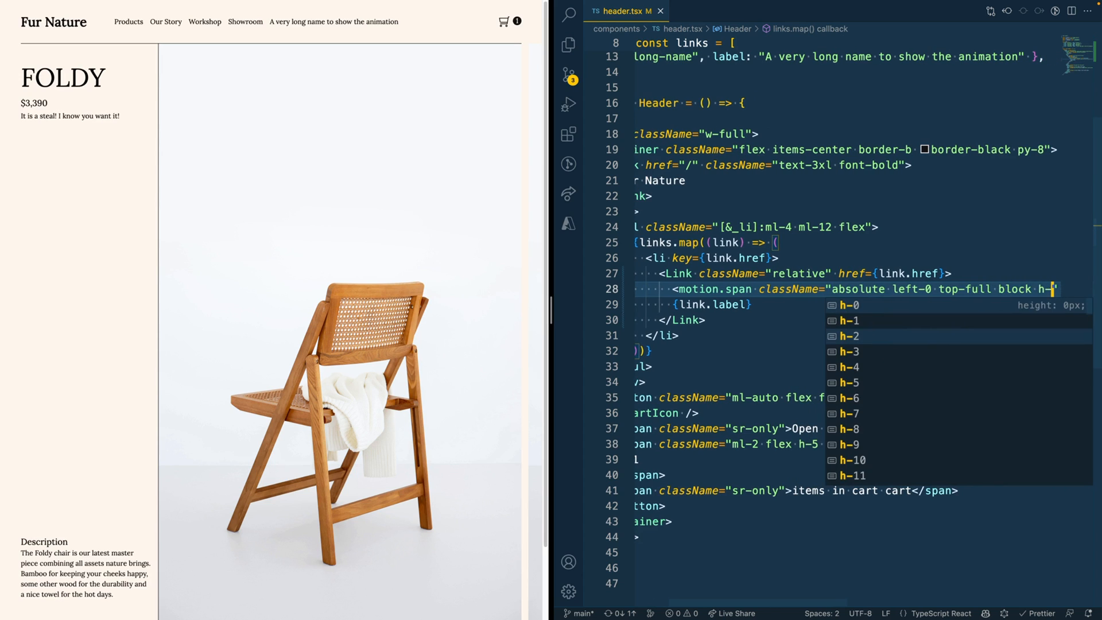
text([1px])
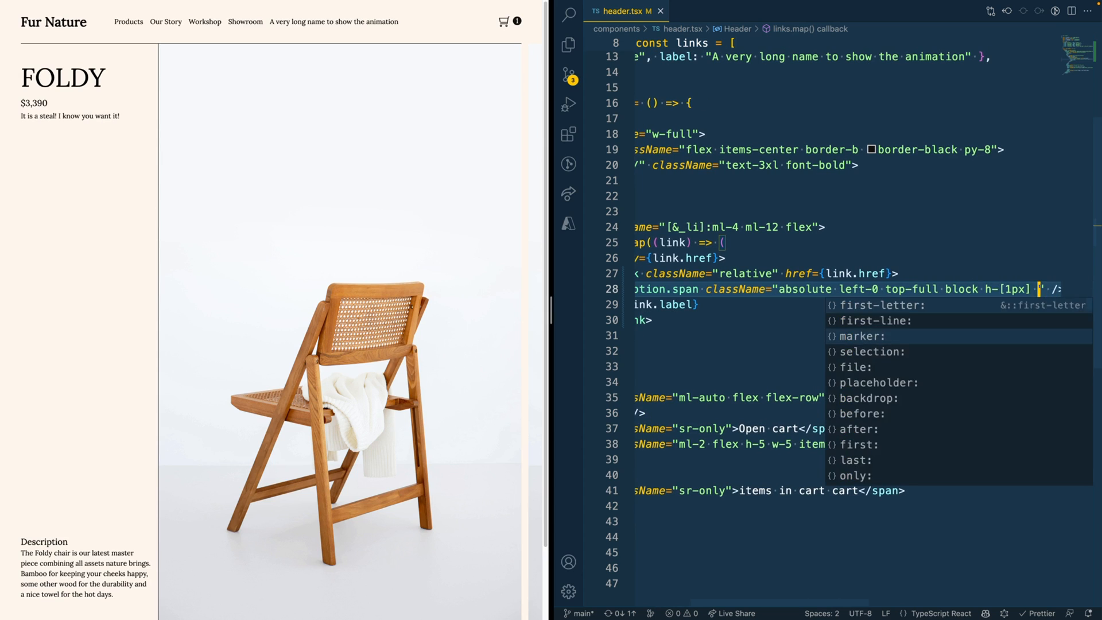
text(w-full)
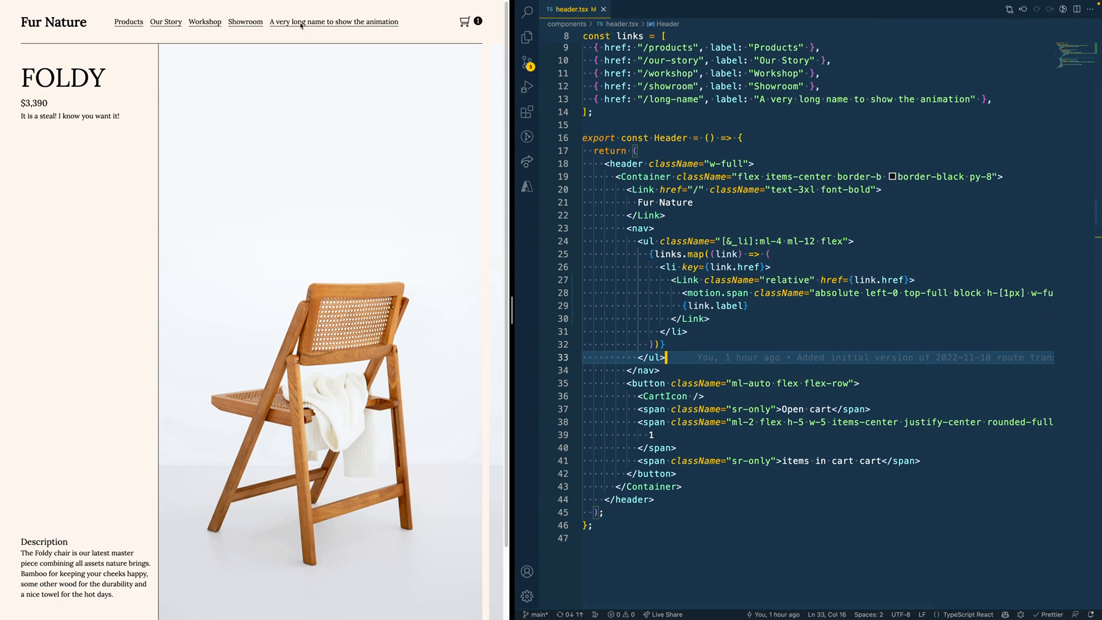
mouse_move(306, 163)
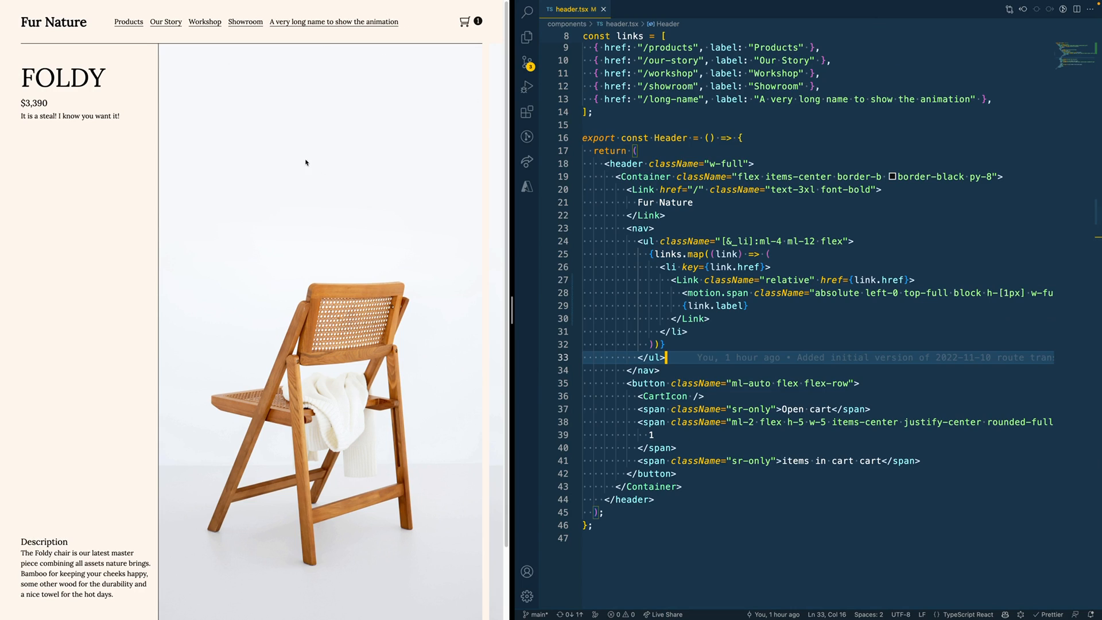
- Add const path = usePathname() from next/navigation and show the underline only when link.href === path
click(705, 395)
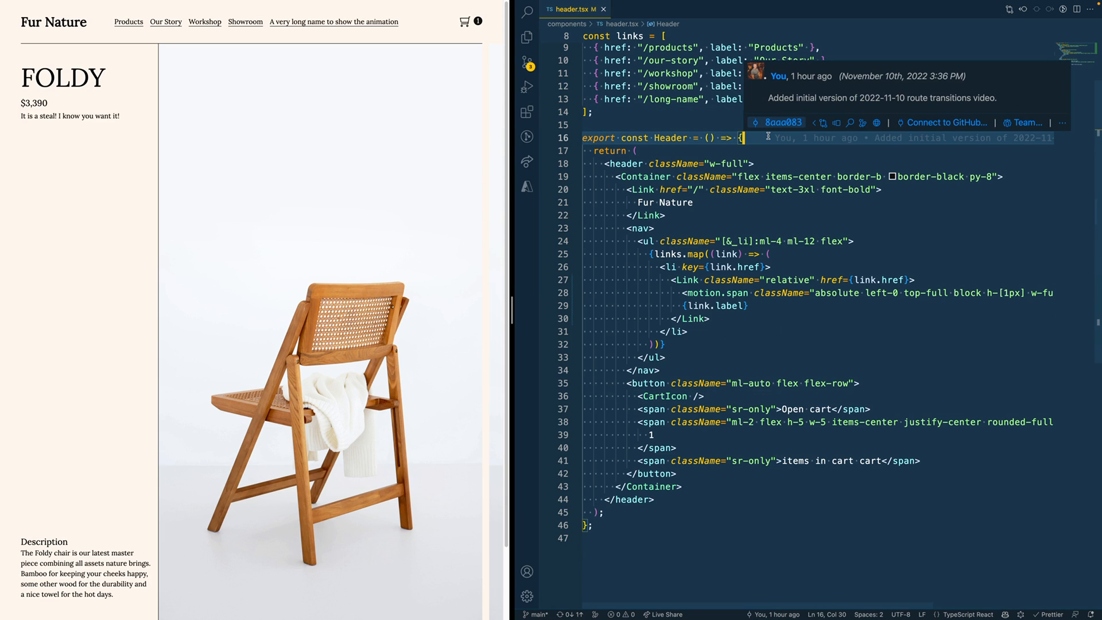
text(const path)
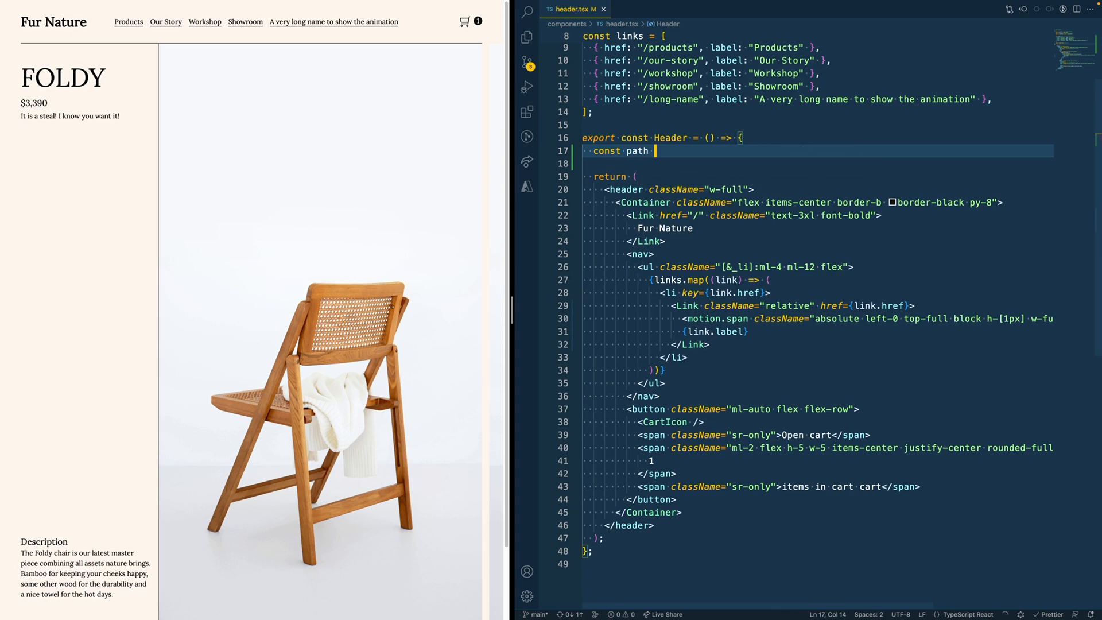
text(= usePathname();)
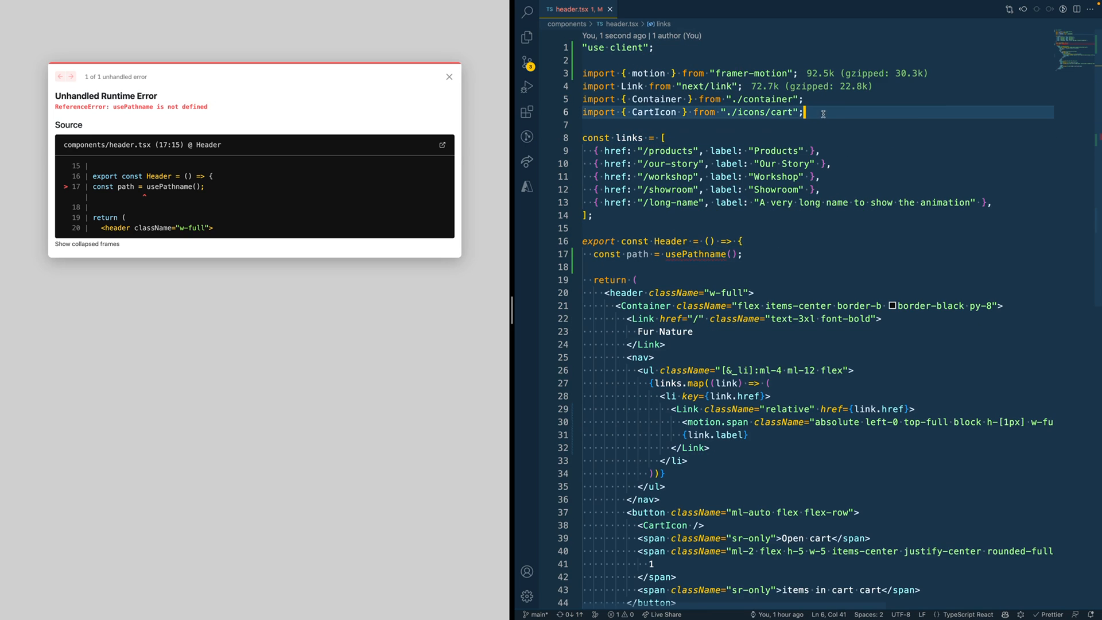
text(import {usePathname } from "next/navigation";)
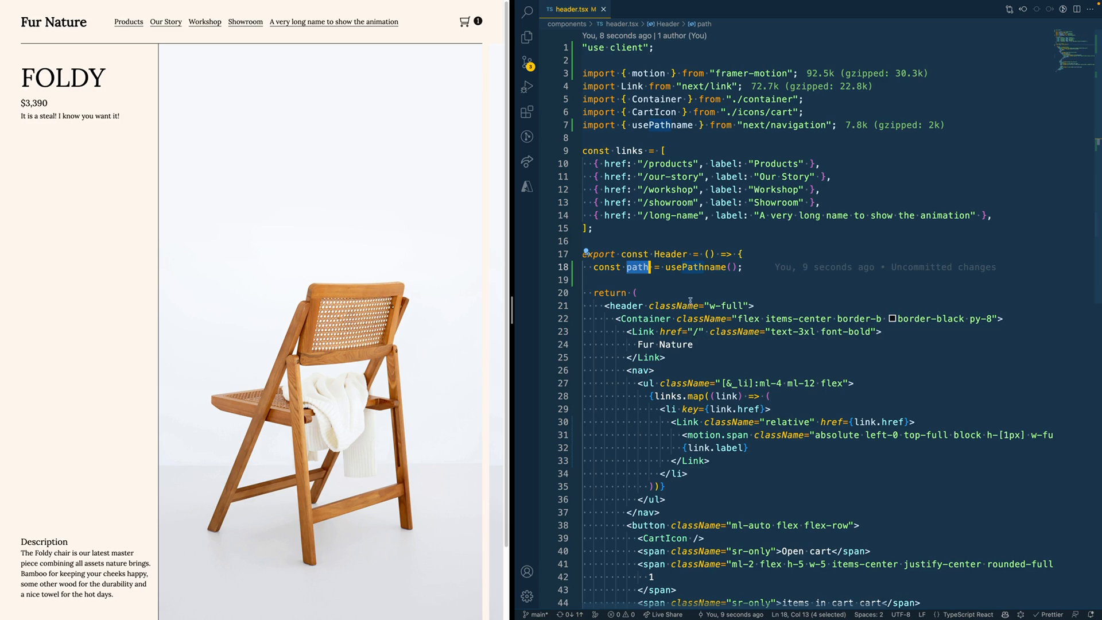
mouse_move(791, 278)
text({)
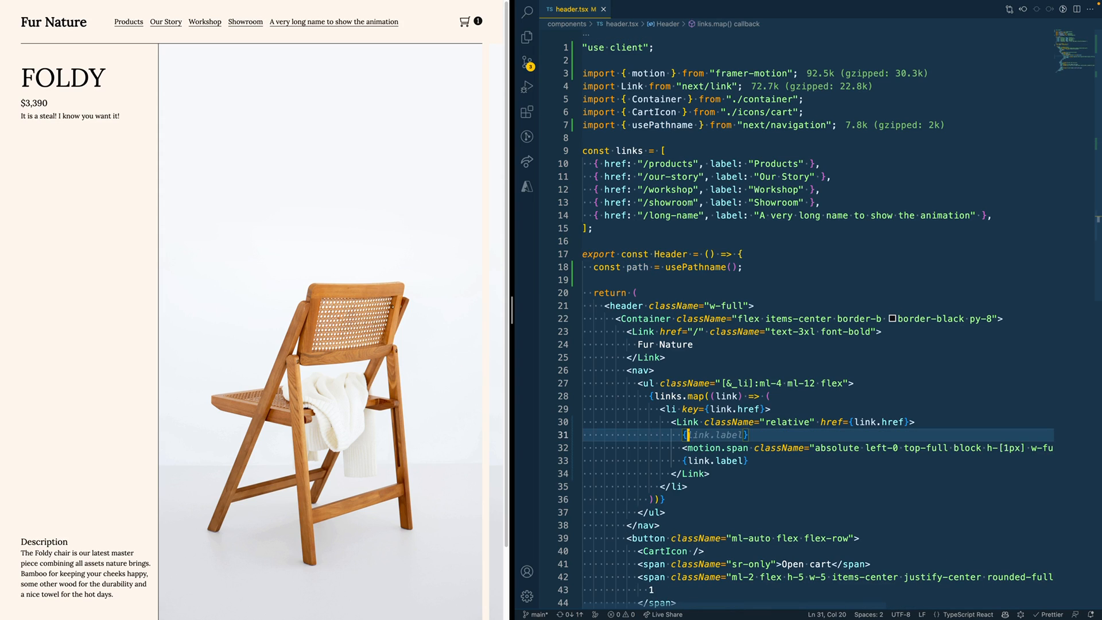
text(link.href === path && ()
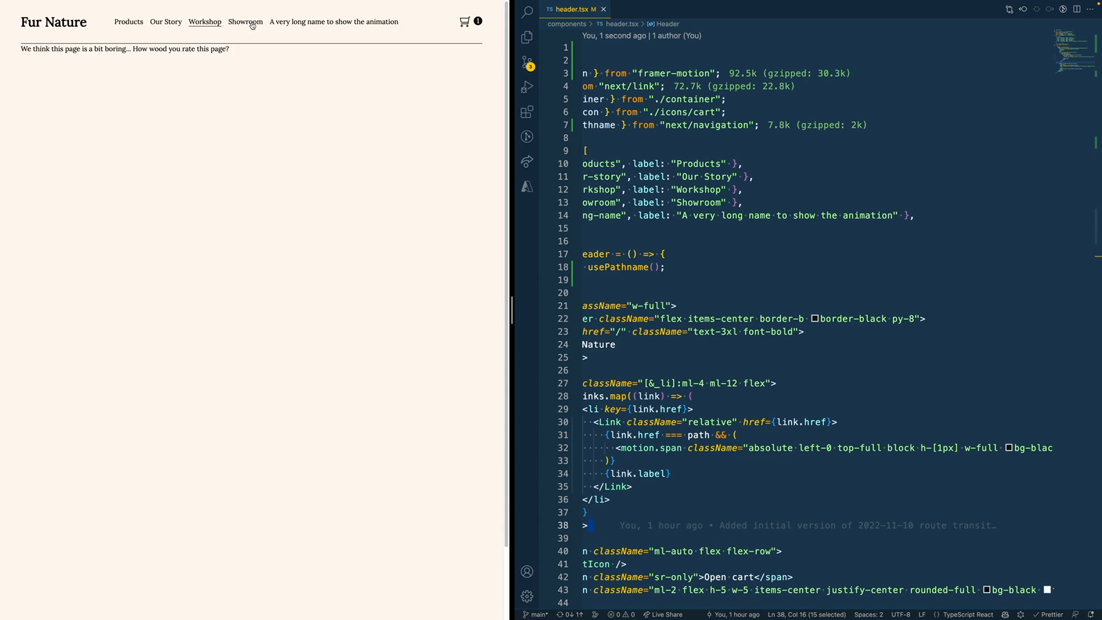
- Add layoutId="underline" to the motion.span and test the sliding underline across nav pages
click(128, 22)
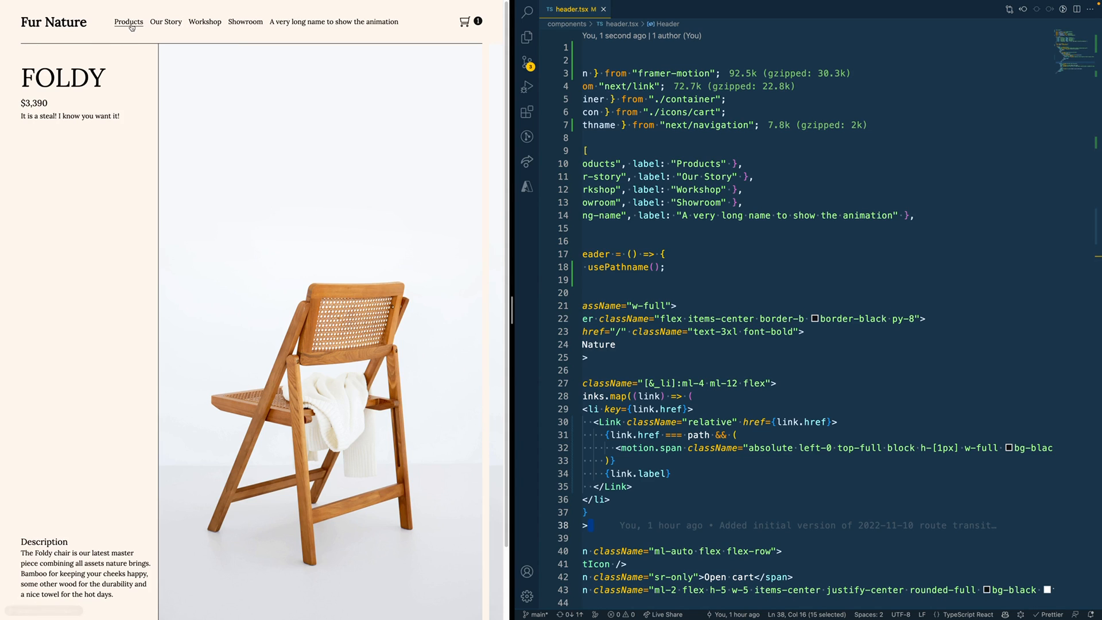
click(676, 448)
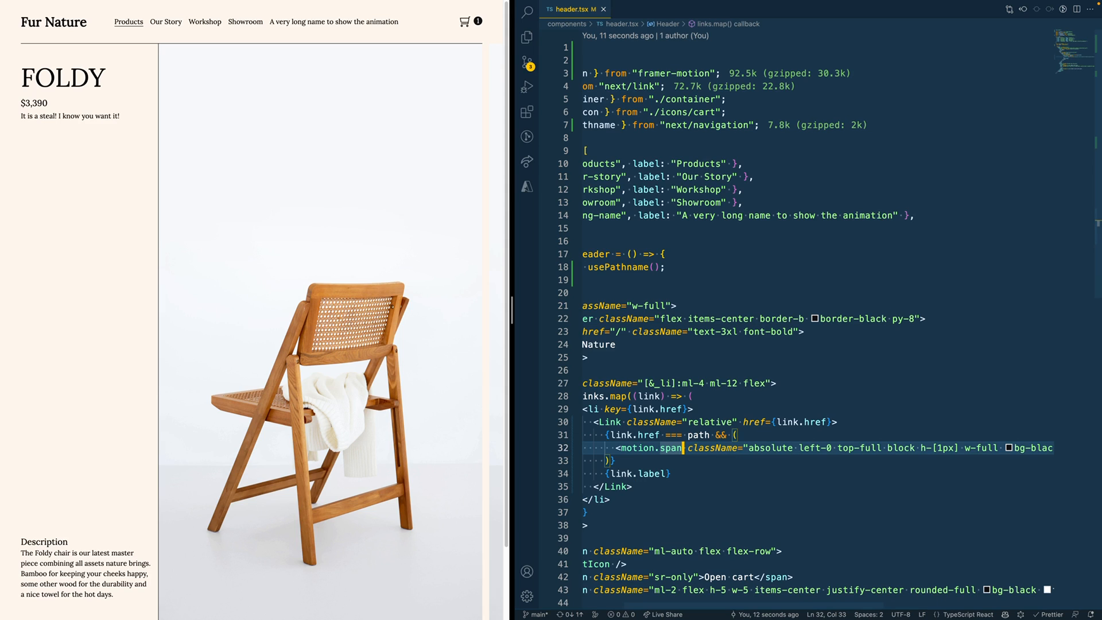
text(layoutId="underline)
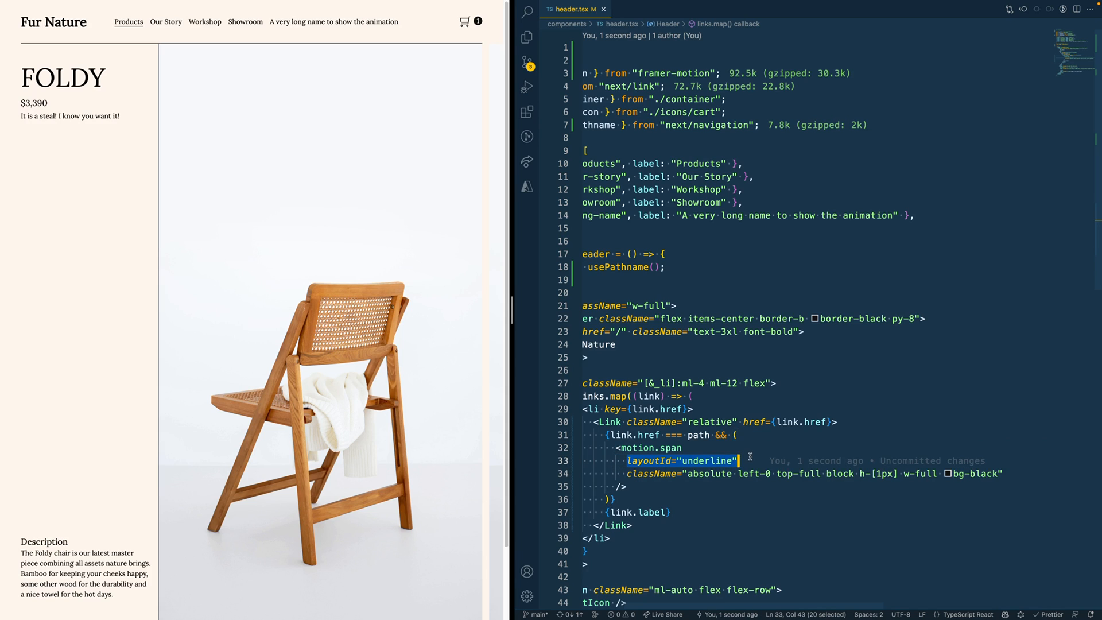
mouse_move(760, 533)
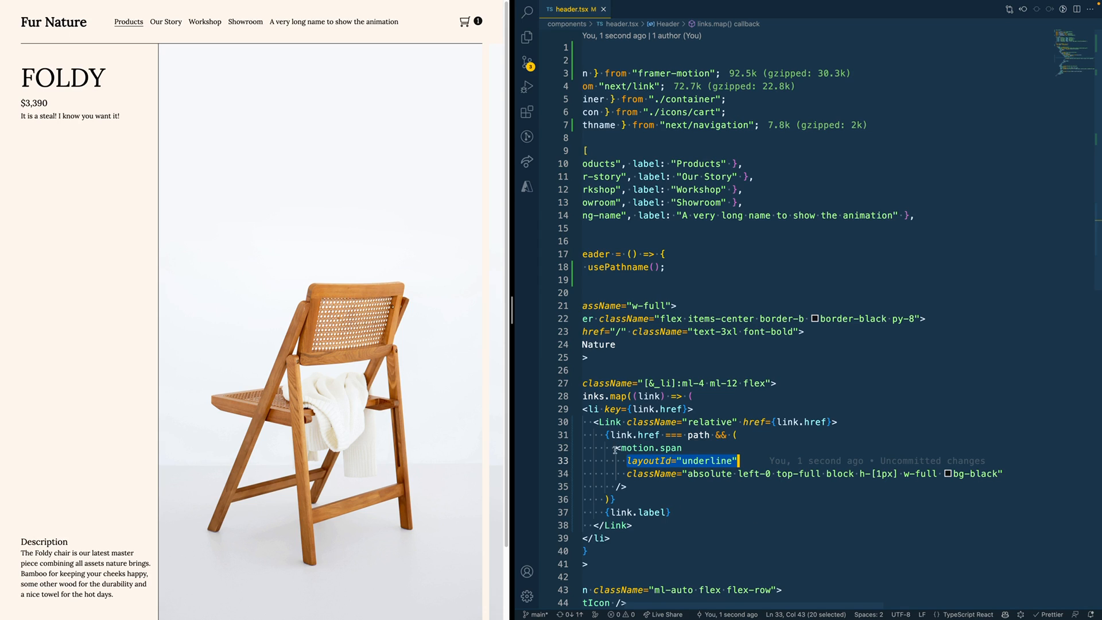
click(708, 473)
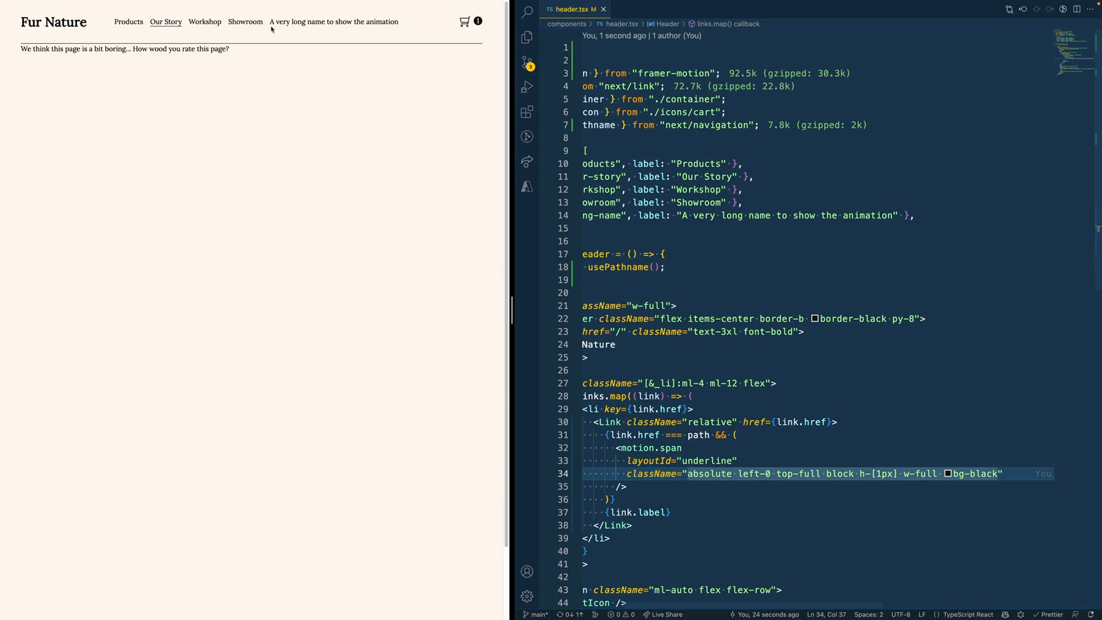
click(204, 22)
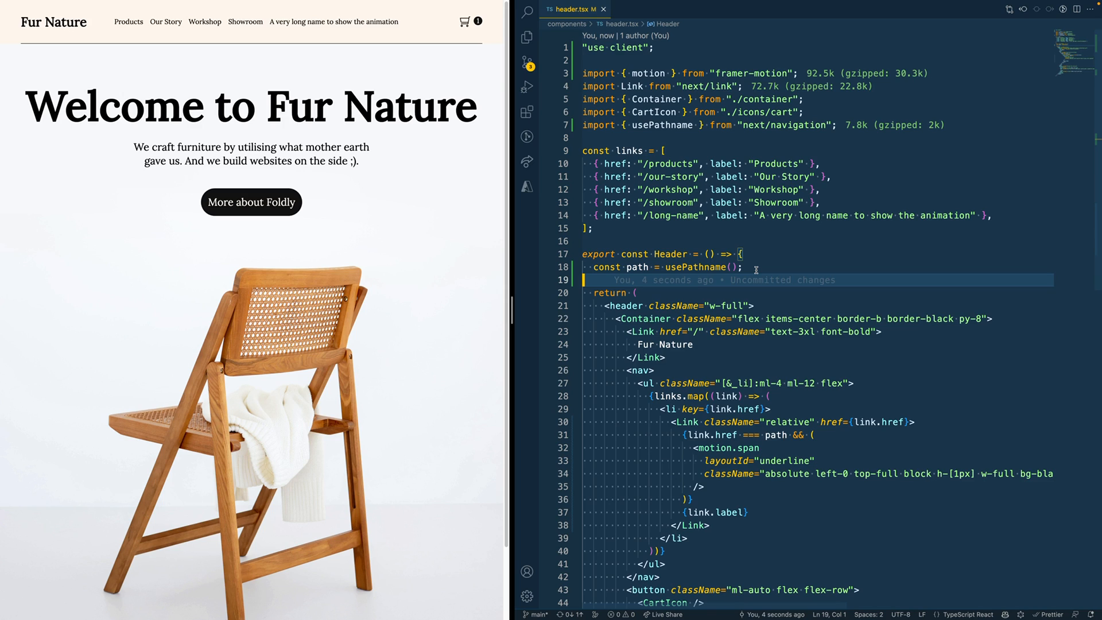
mouse_move(712, 231)
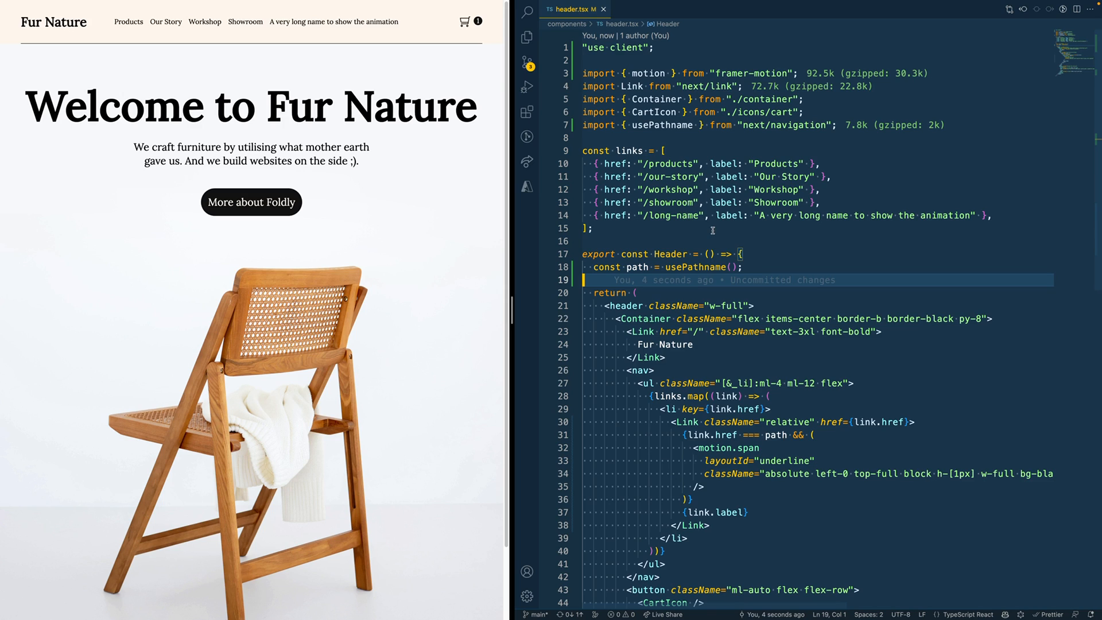
mouse_move(920, 330)
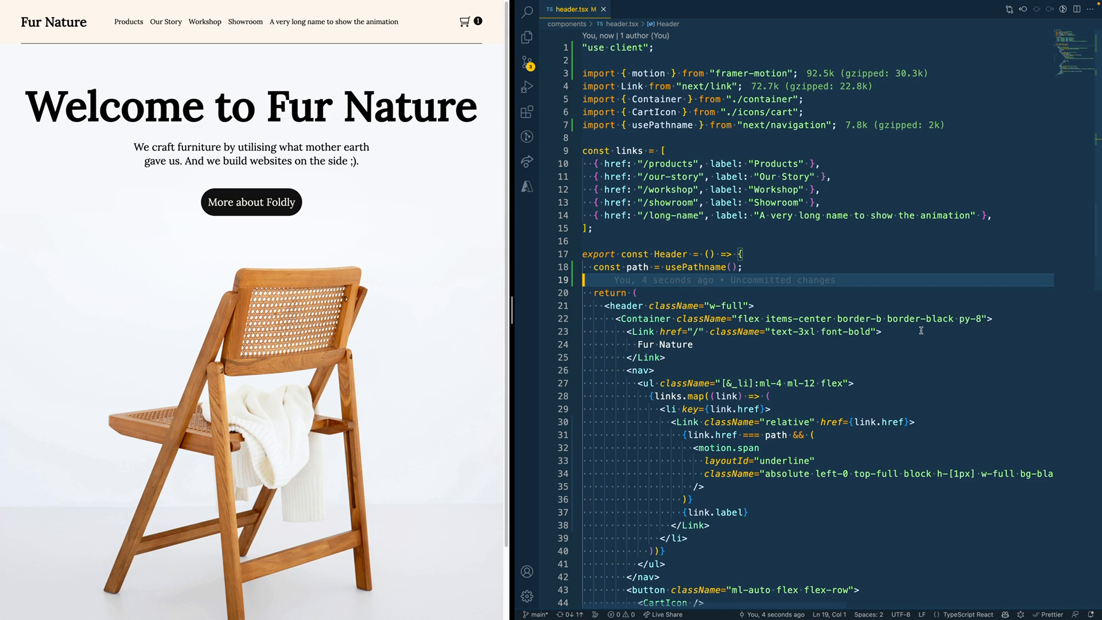
mouse_move(503, 64)
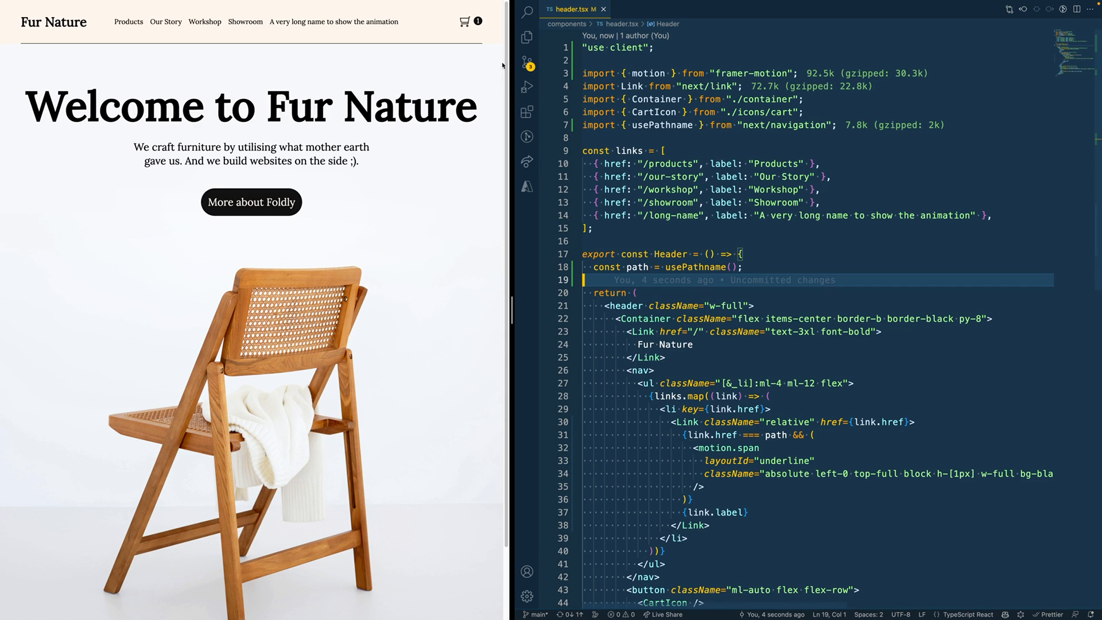
- Open components/page-wrapper.tsx from the Explorer sidebar
click(526, 37)
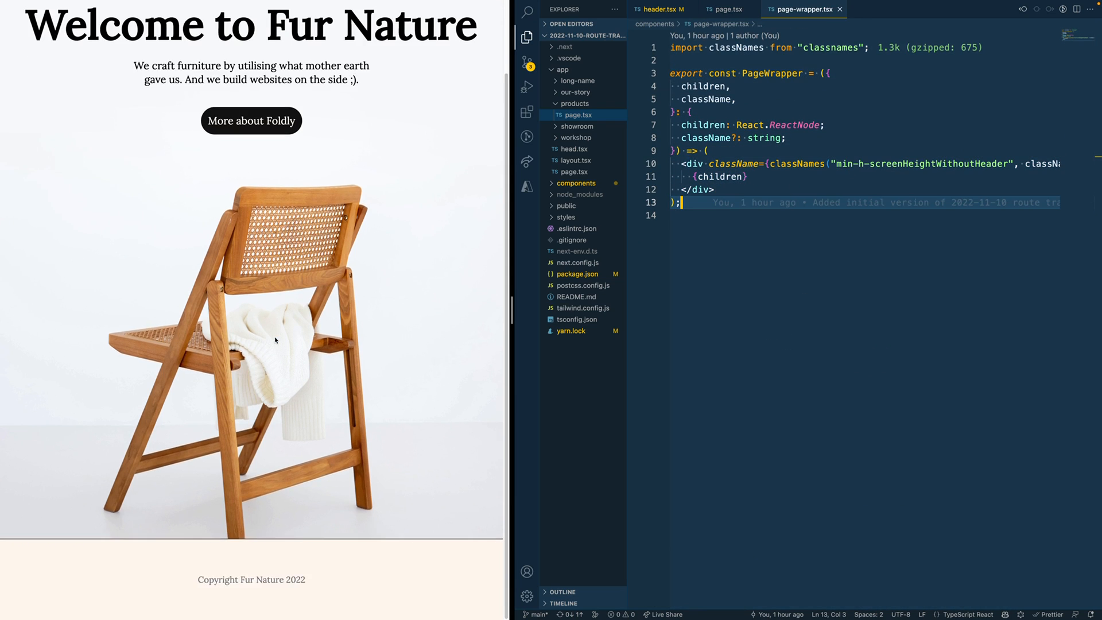
scroll(down, 3)
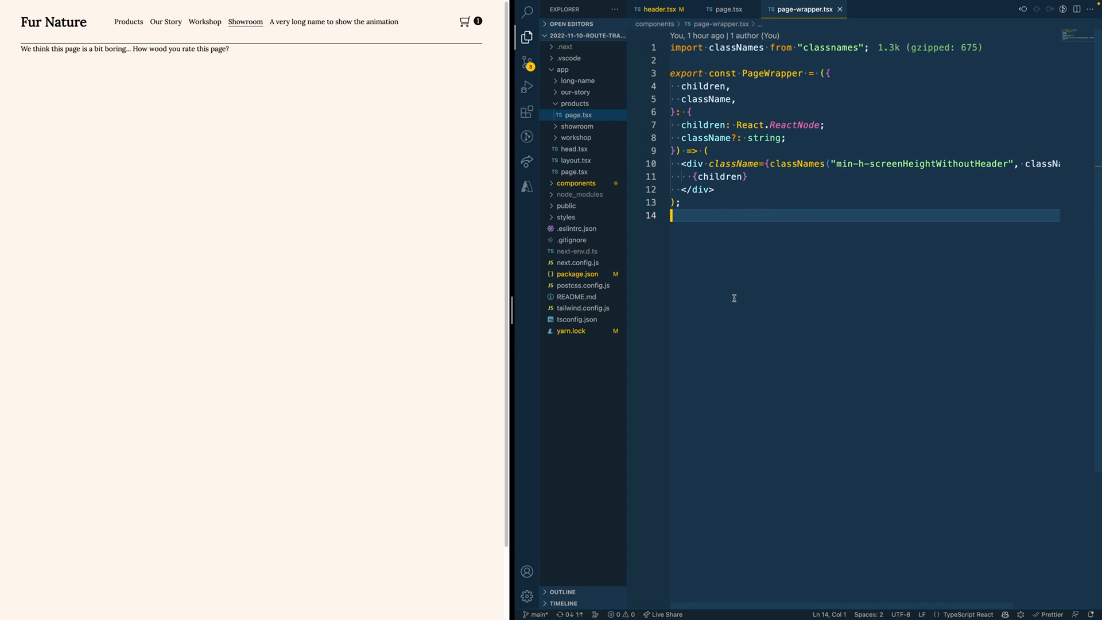
mouse_move(738, 300)
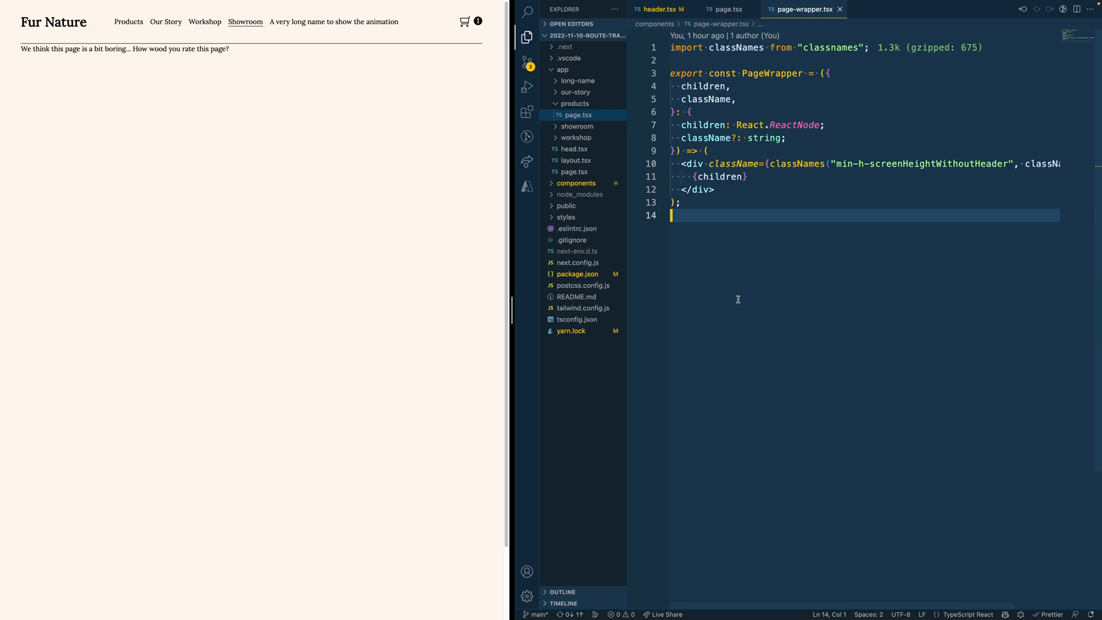
- Import motion from framer-motion and change the wrapper's div tags to motion.div
text(import { motion } from "framer-motion";)
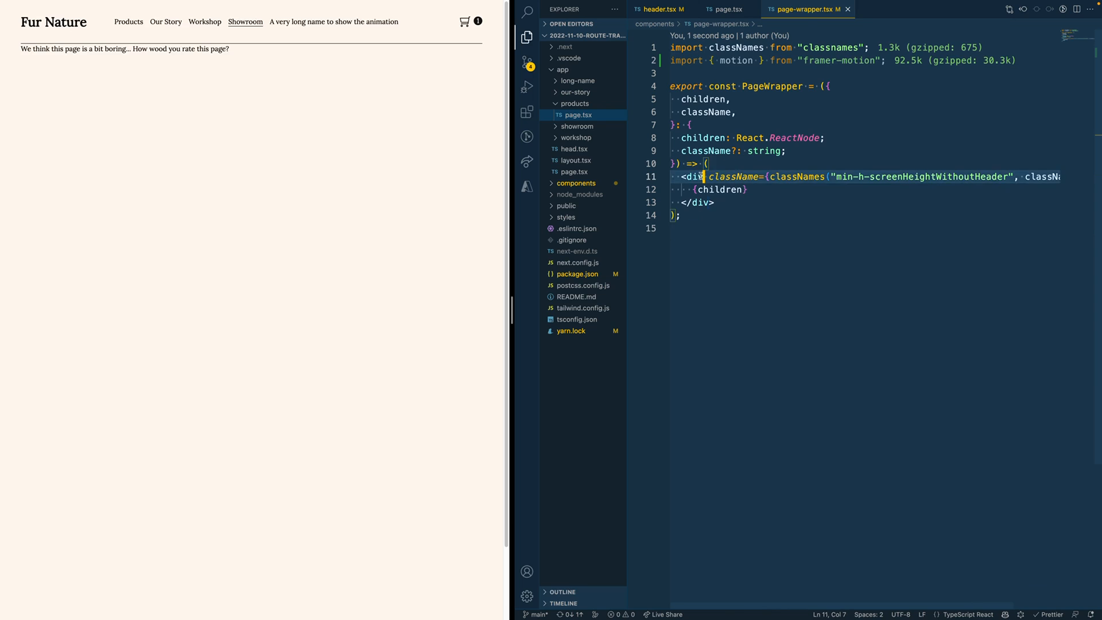
text(motion.div)
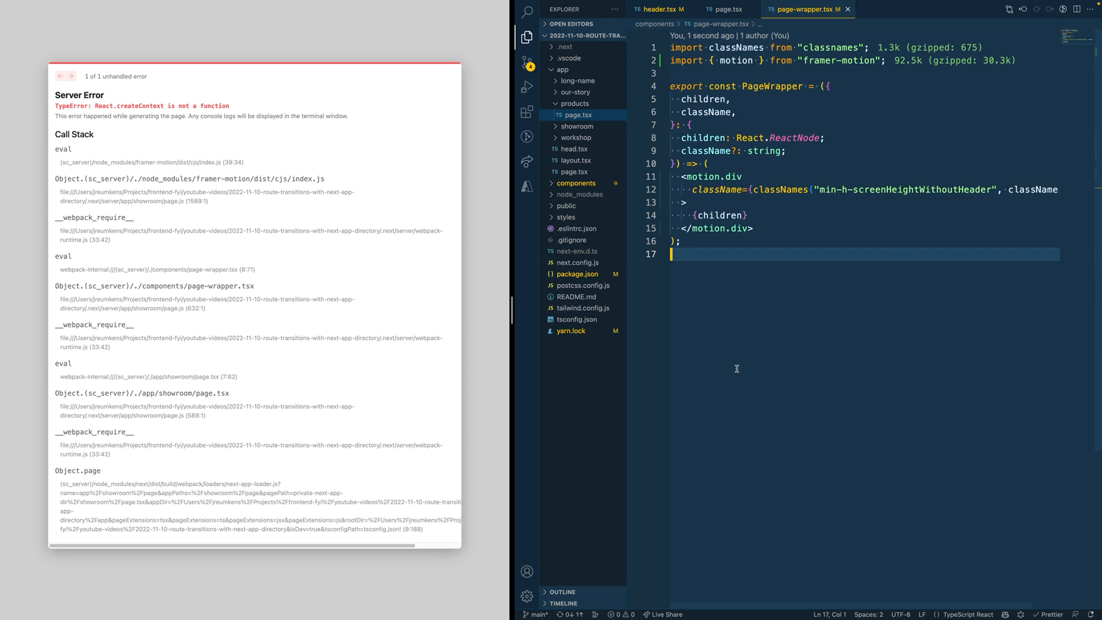
mouse_move(721, 316)
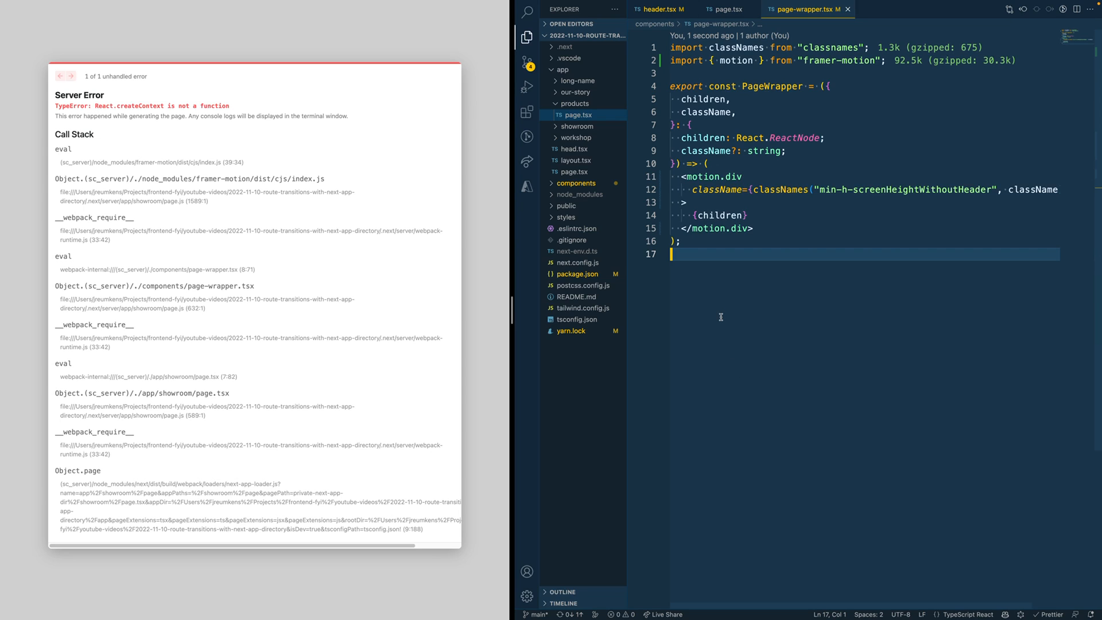
mouse_move(742, 311)
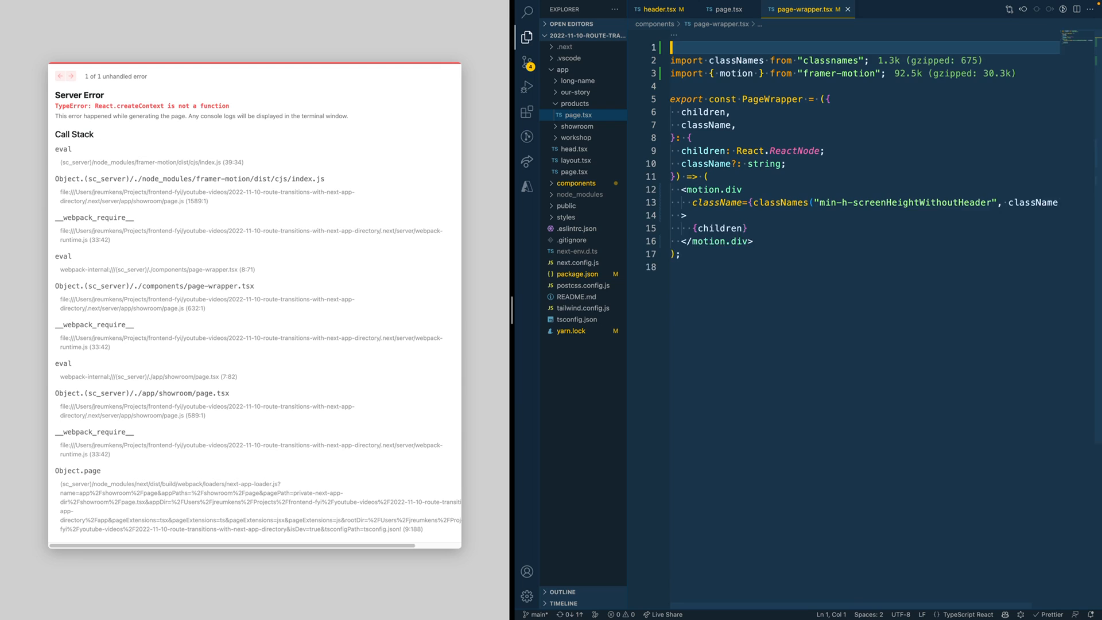
- Add 'use client' and give motion.div initial {opacity 0, y 20}, animate {opacity 1, y 0}, exit {opacity 0, y 20}
text('use client')
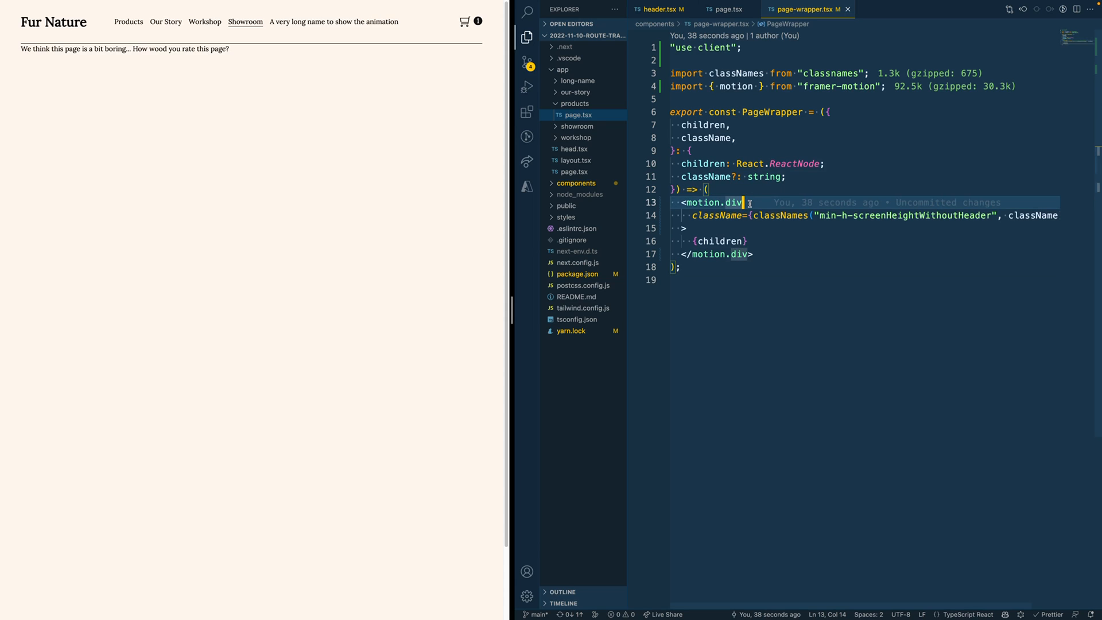
text(initial)
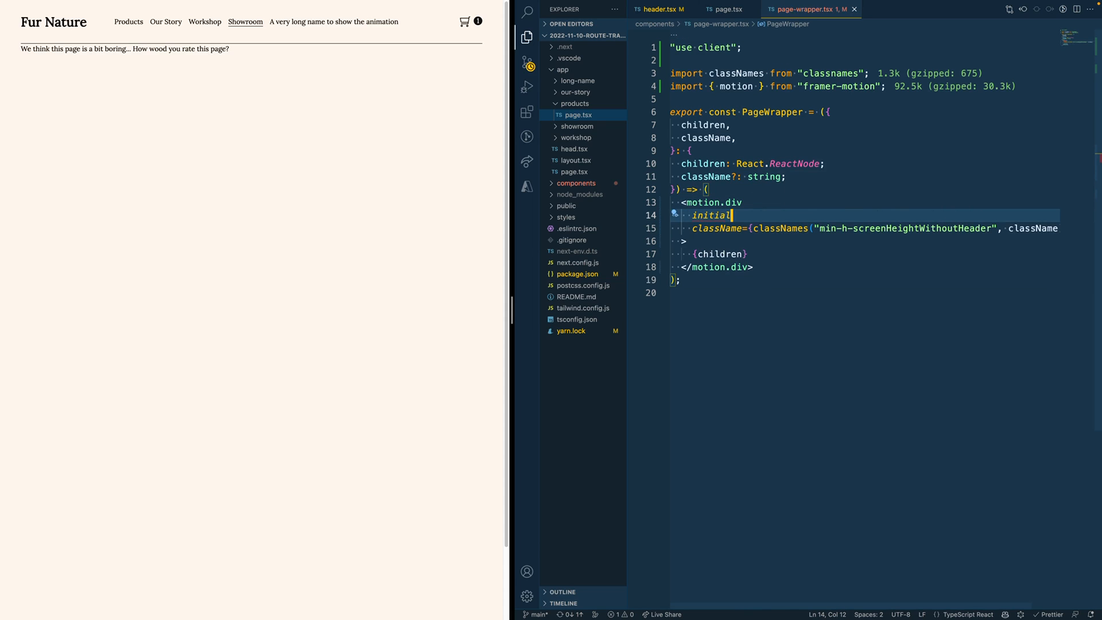
text(={{ opacity: 0 }})
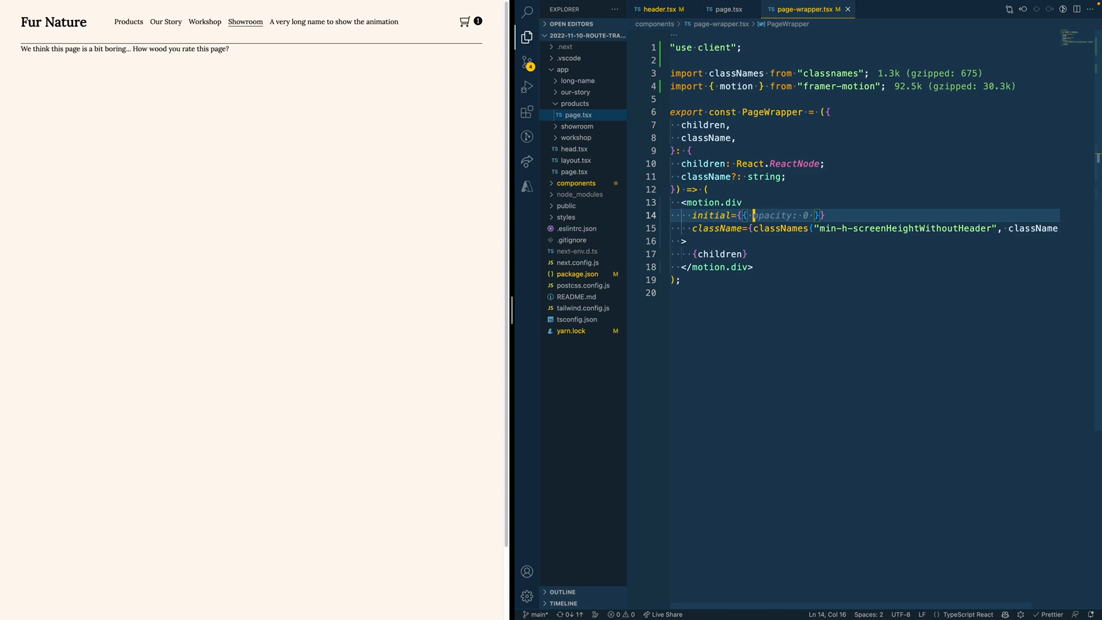
text(, y: 20)
text(ani)
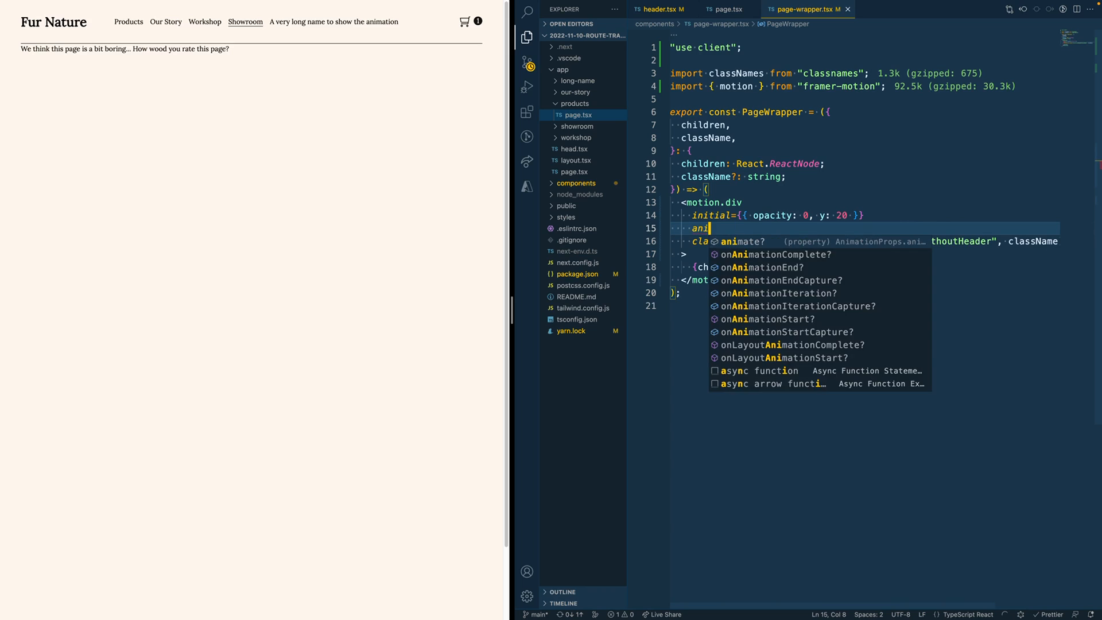
text(mate={{ opacity: 1, y: 0 }})
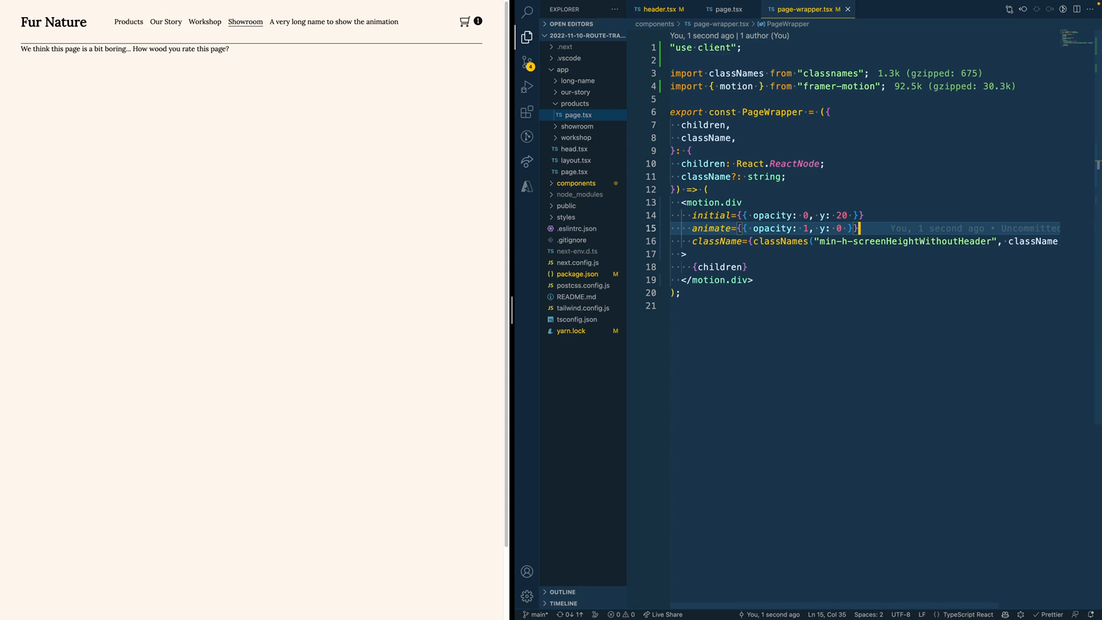
text(exit={{ opacity: 0, y: 20 }})
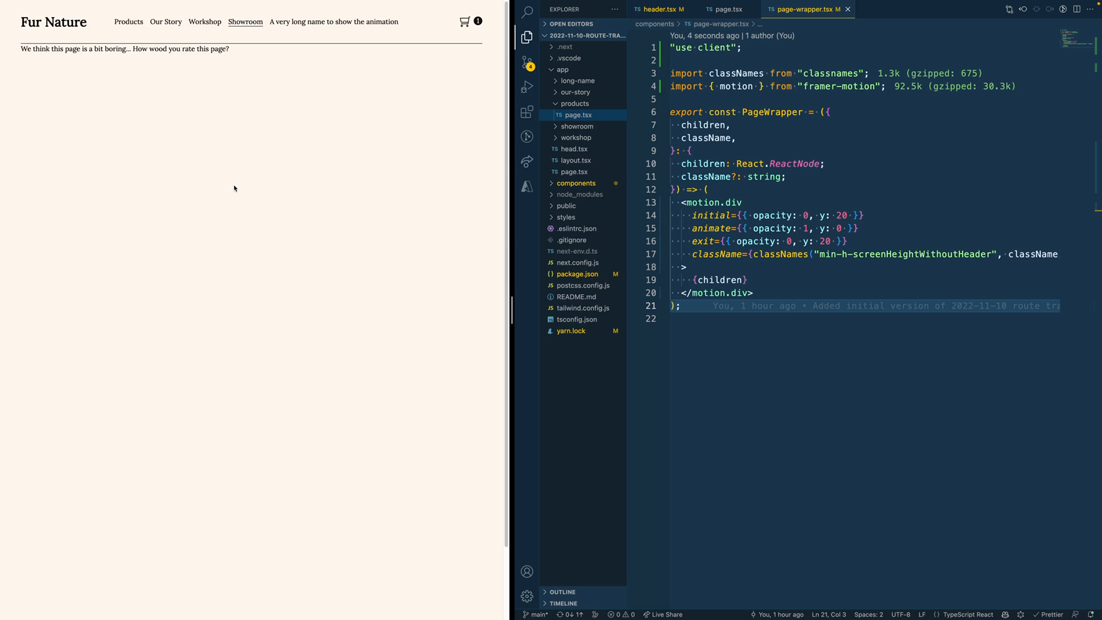
- Watch the Foldy product page transition, then collapse the products folder in Explorer
click(129, 21)
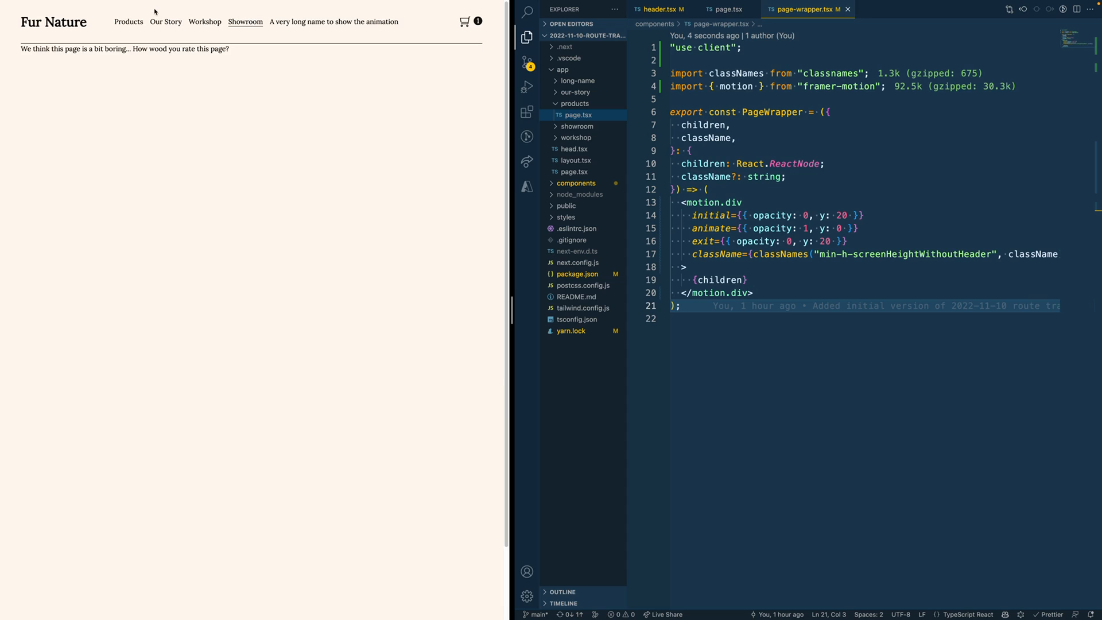
mouse_move(165, 22)
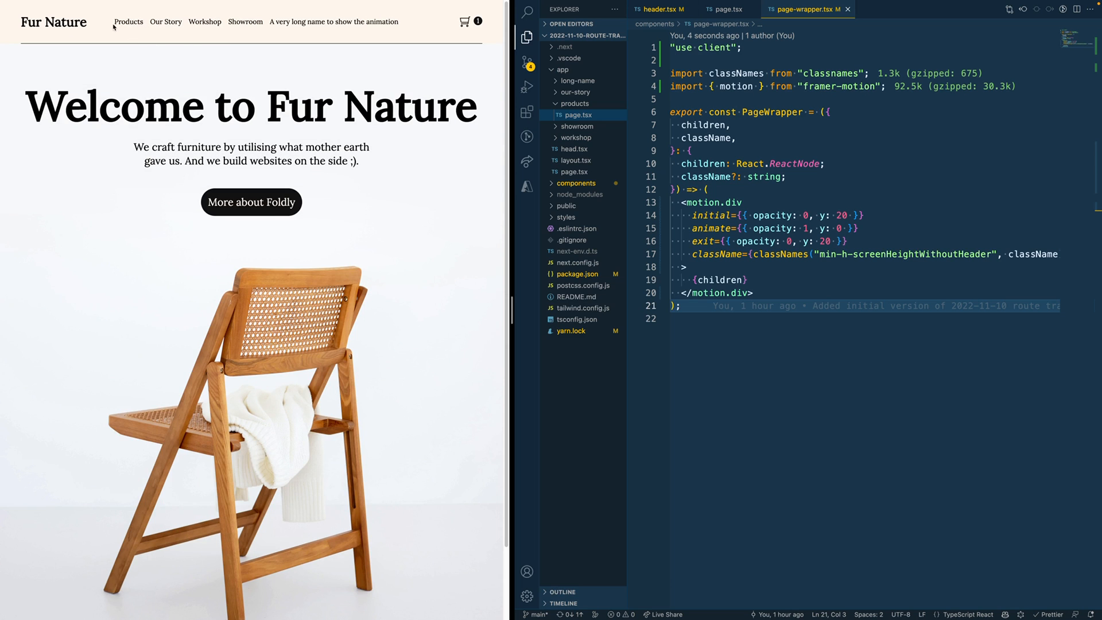
click(129, 22)
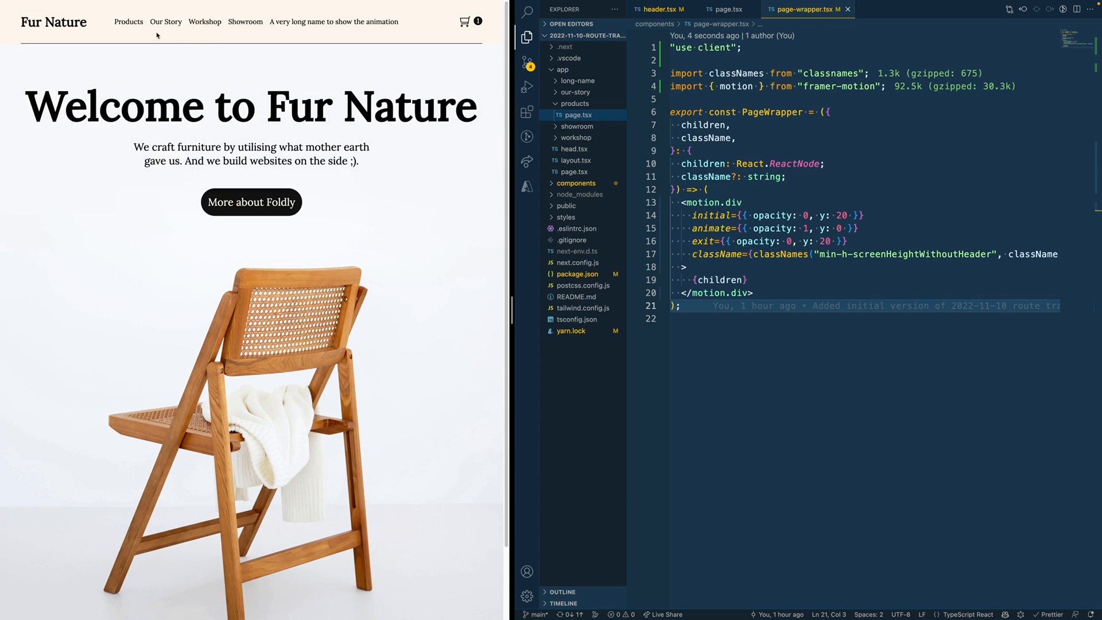
click(129, 22)
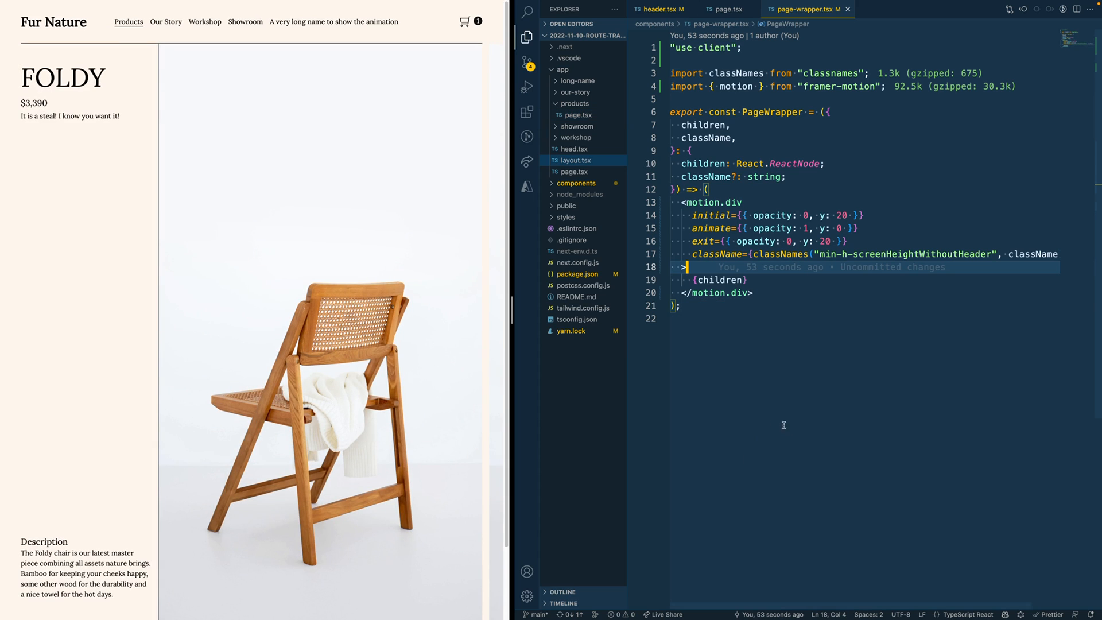
click(575, 103)
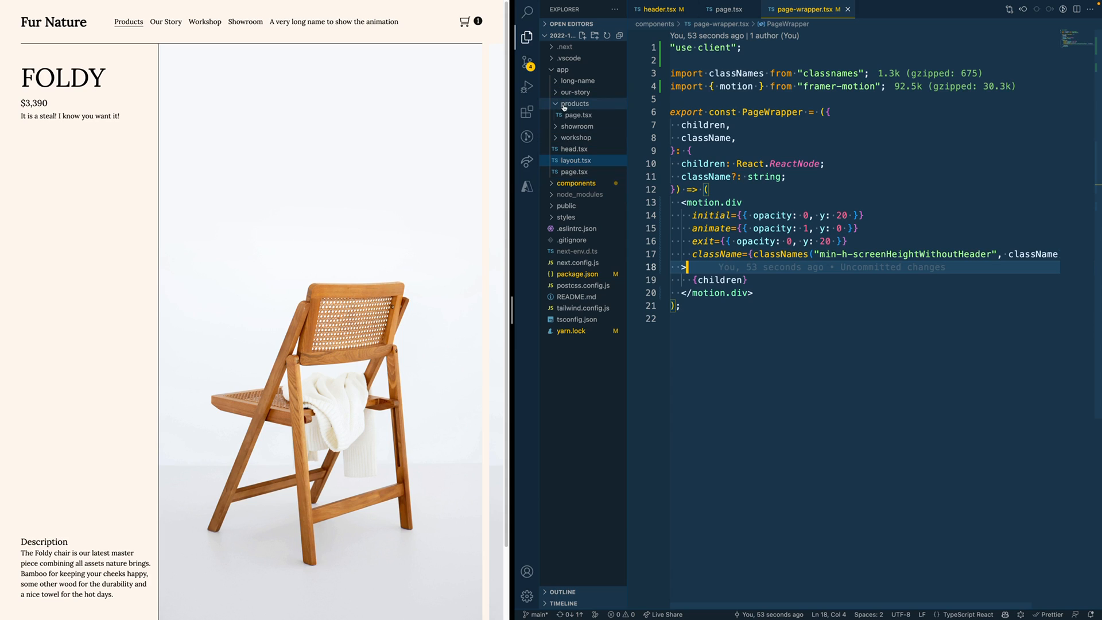
mouse_move(575, 103)
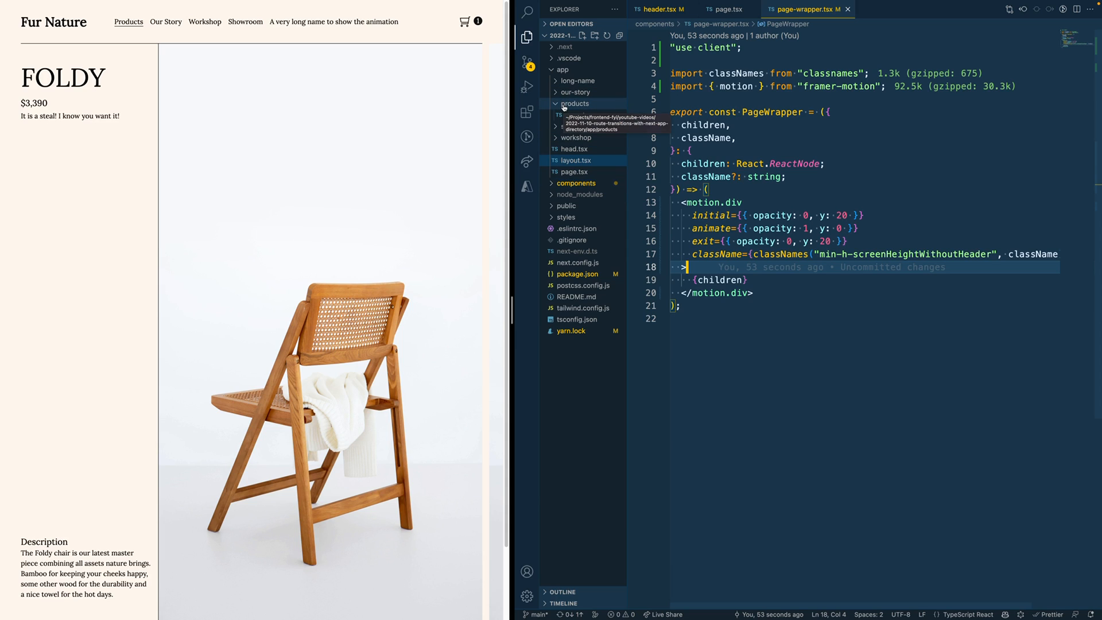
click(574, 104)
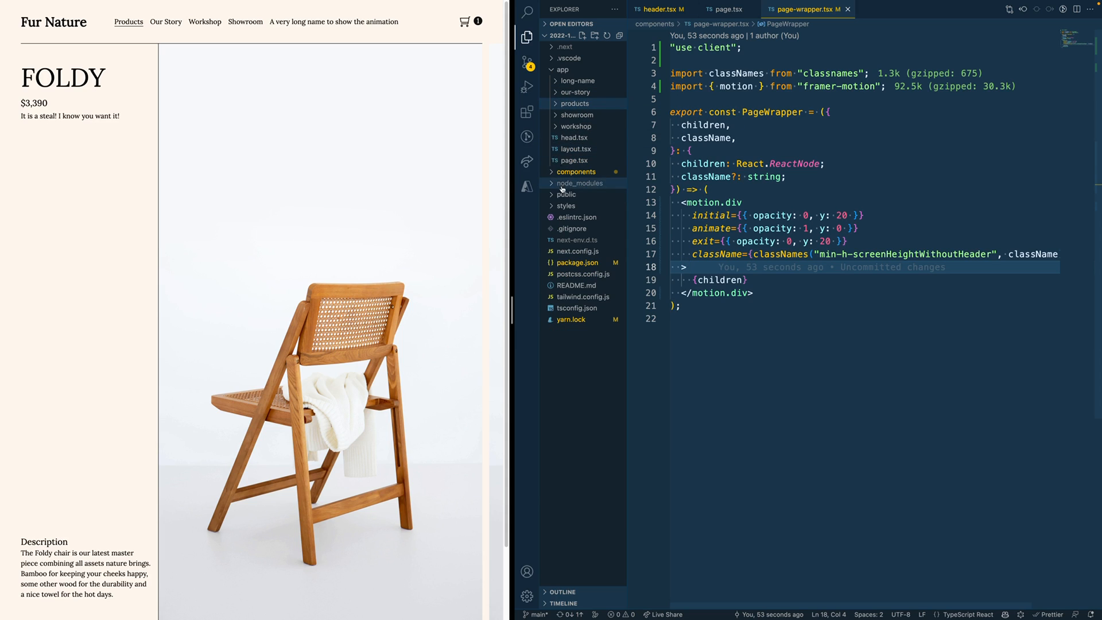
- Give the header in header.tsx the classes bg-beige, relative and z-10, then view the home page
click(577, 216)
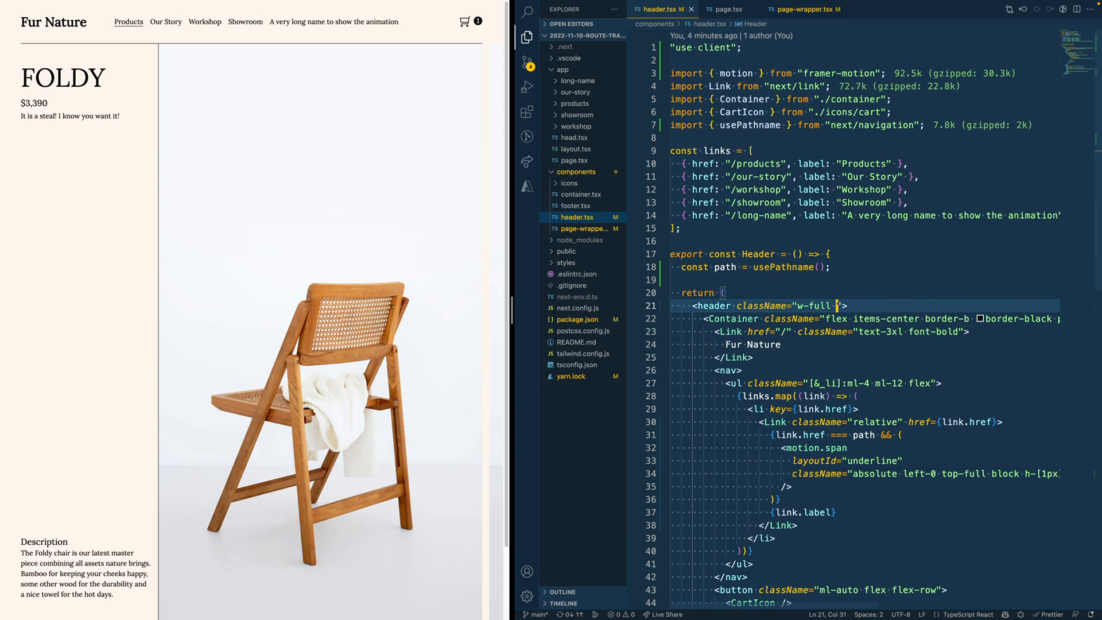
text(relative z-10)
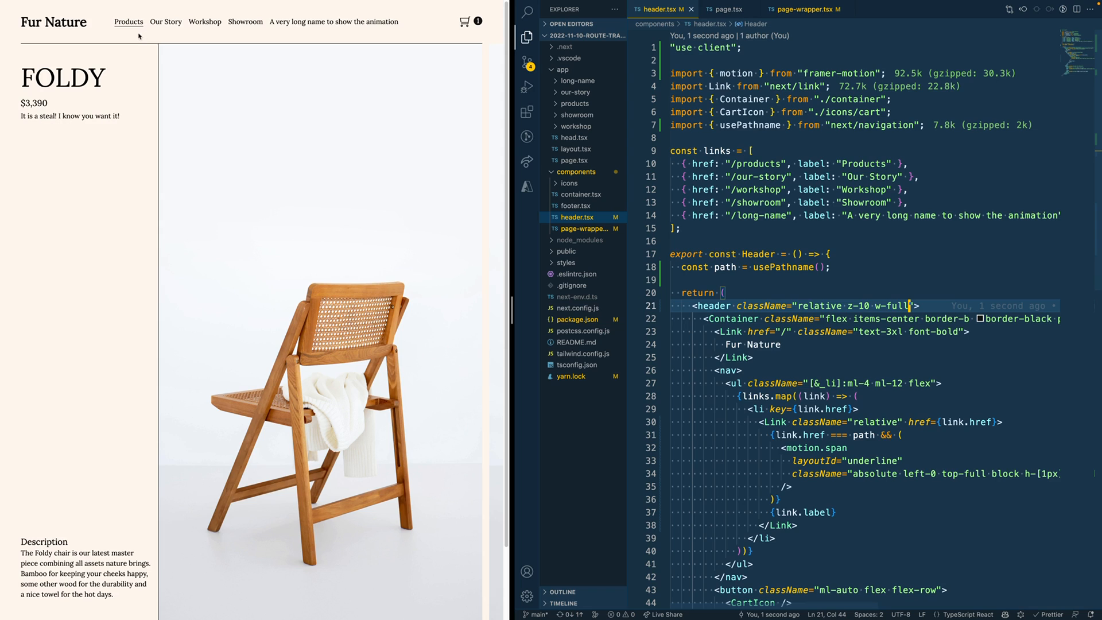
mouse_move(517, 62)
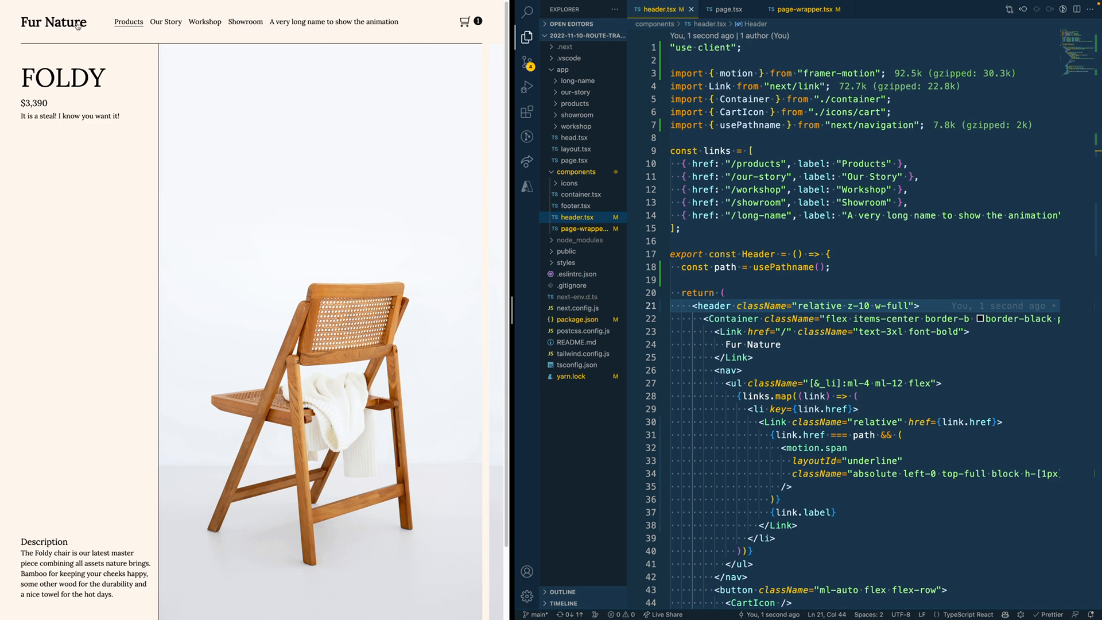
mouse_move(131, 47)
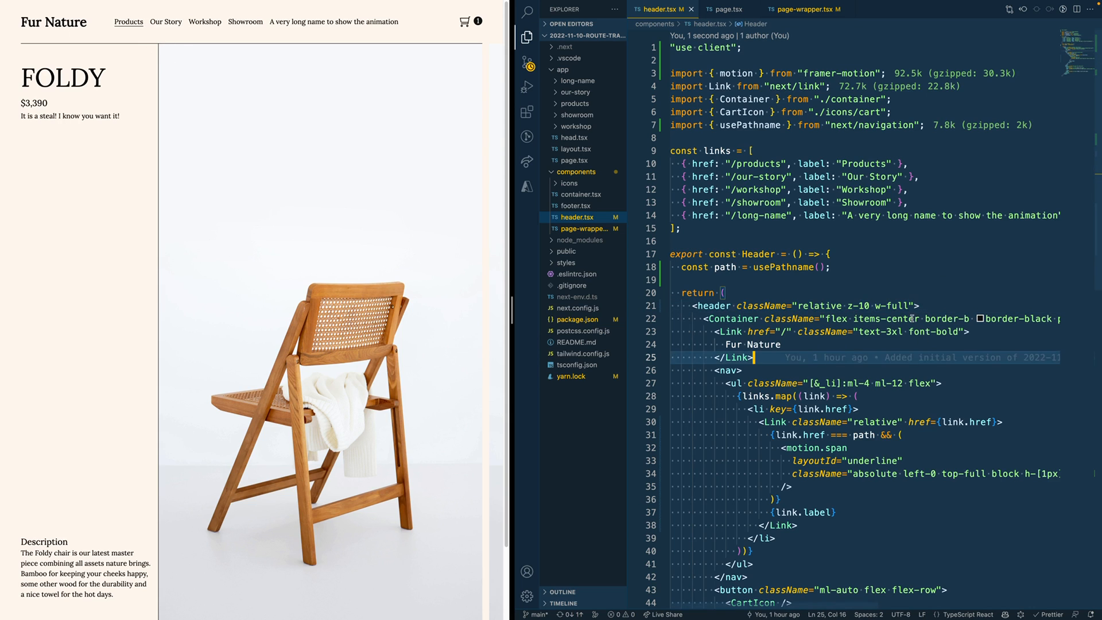
text(bg-beige)
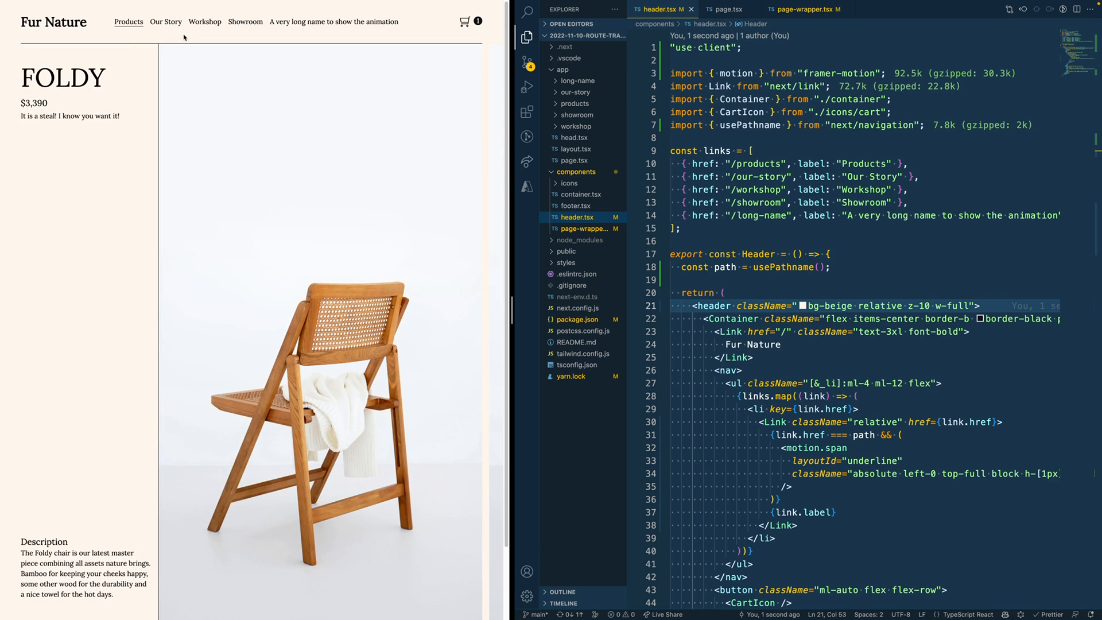
click(53, 22)
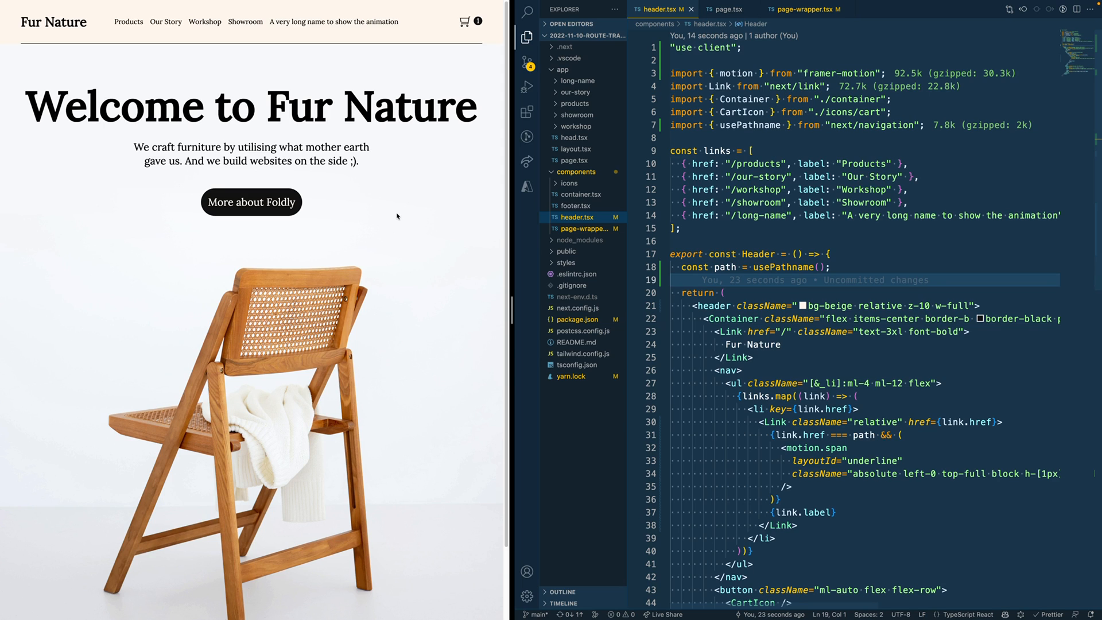
mouse_move(254, 167)
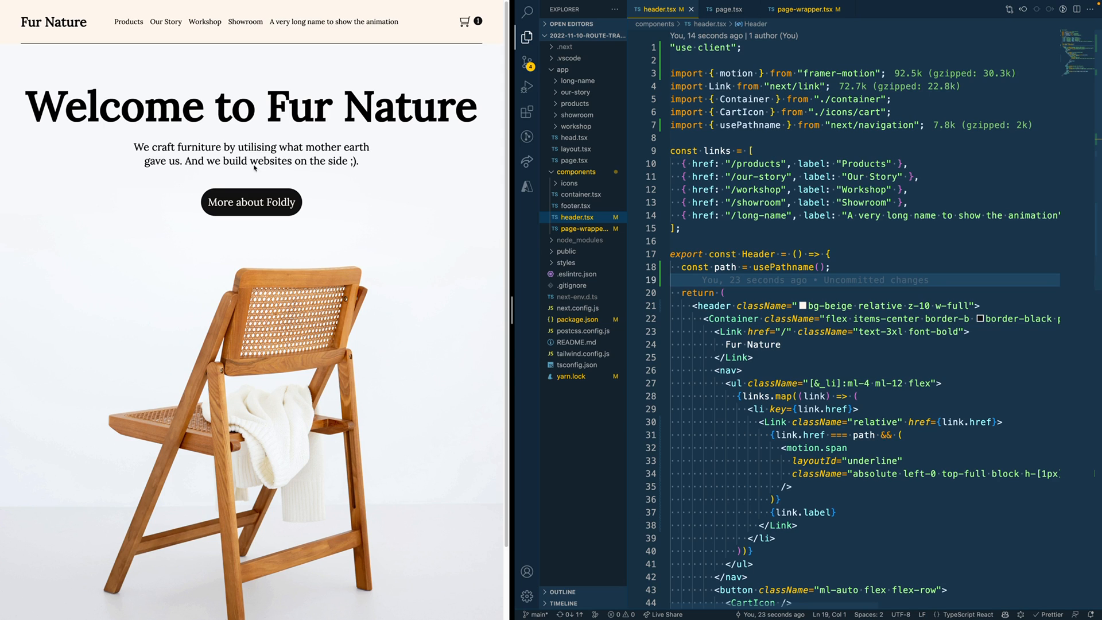
- Import motion from framer-motion in app/products/page.tsx and make the first chair image a motion.img
click(129, 22)
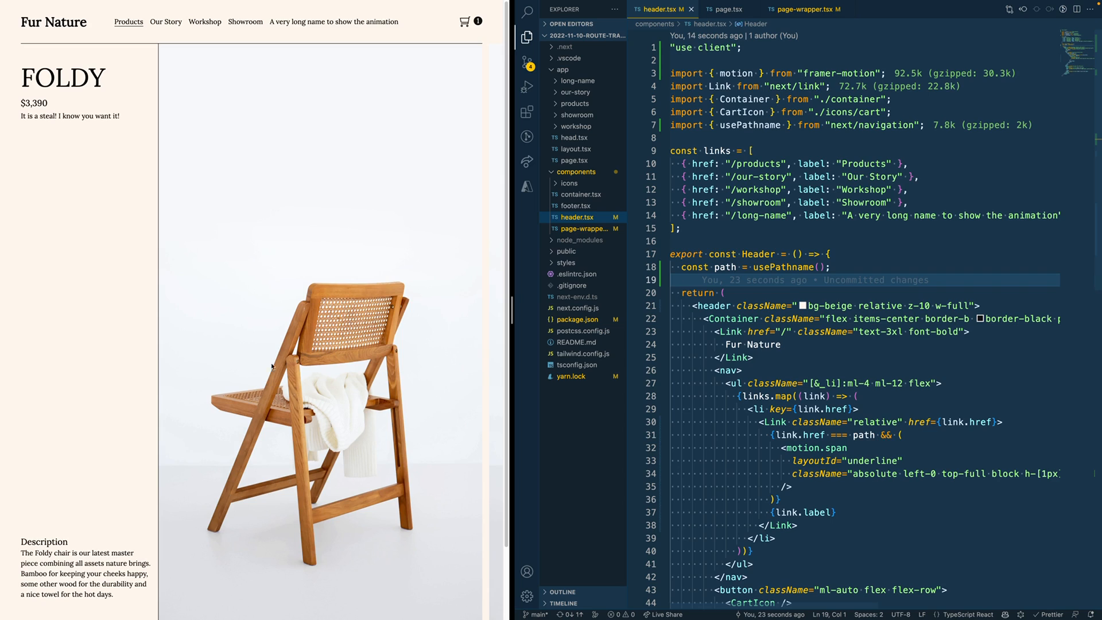
mouse_move(265, 372)
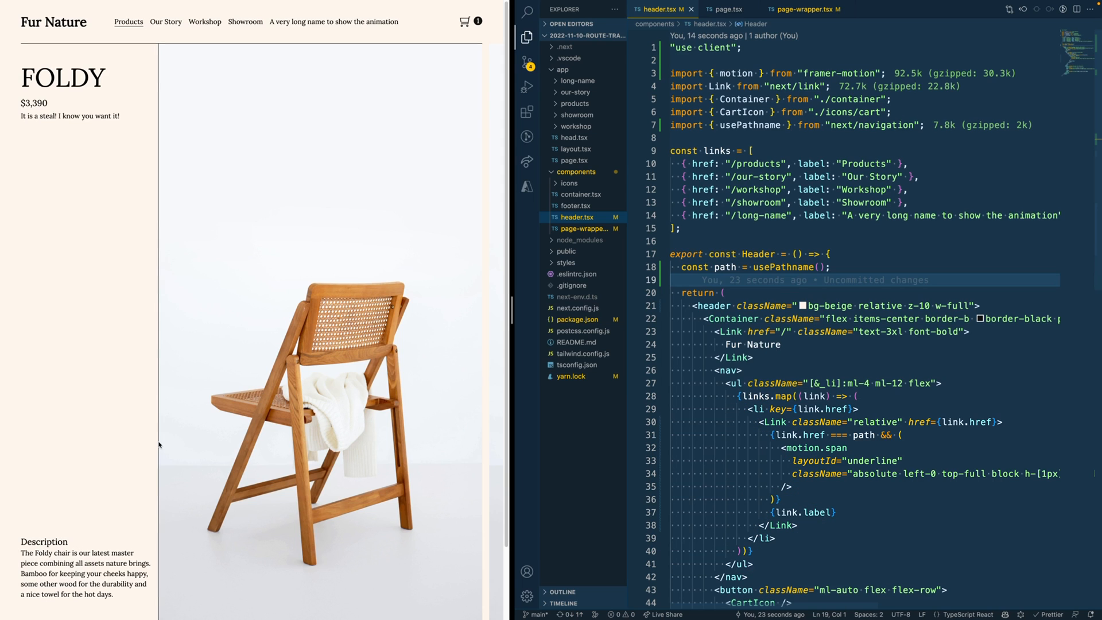
mouse_move(160, 63)
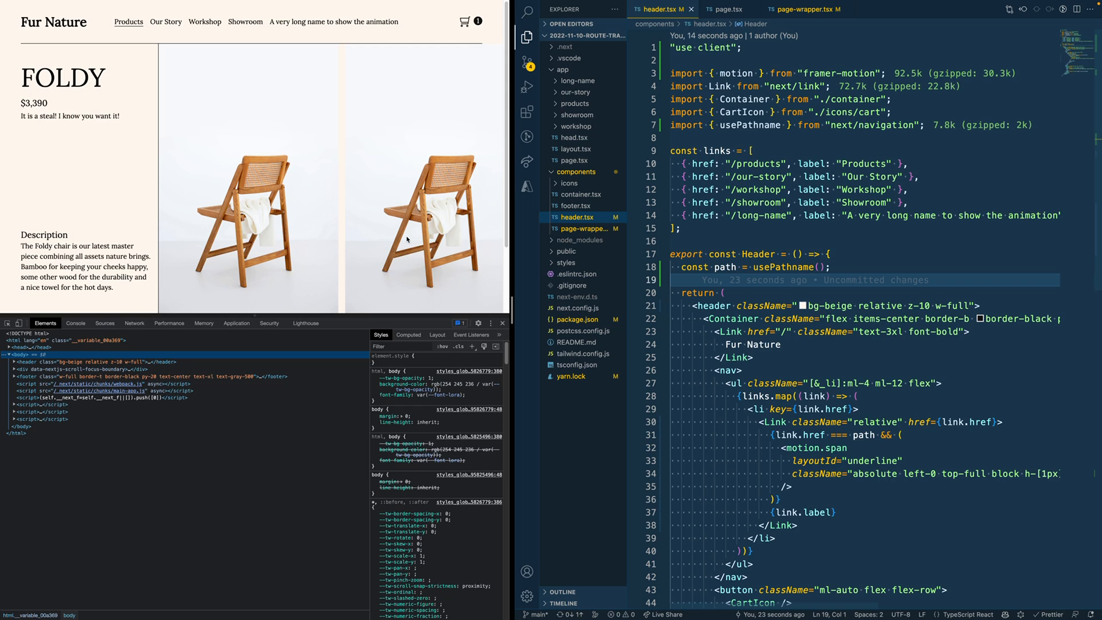
mouse_move(345, 175)
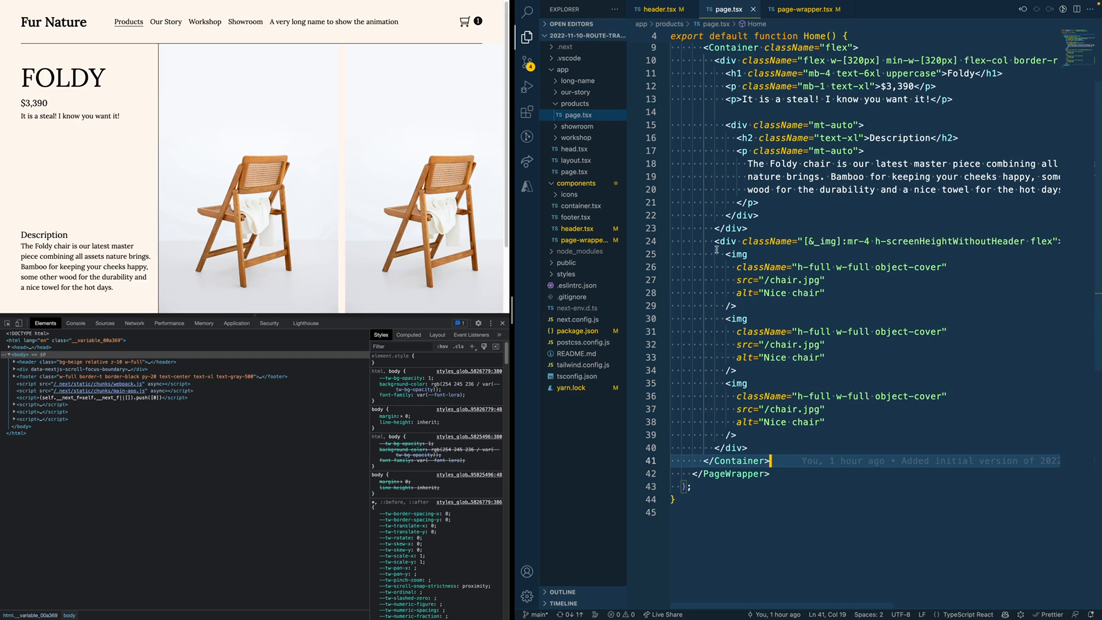
drag(729, 254, 738, 435)
text(motion.)
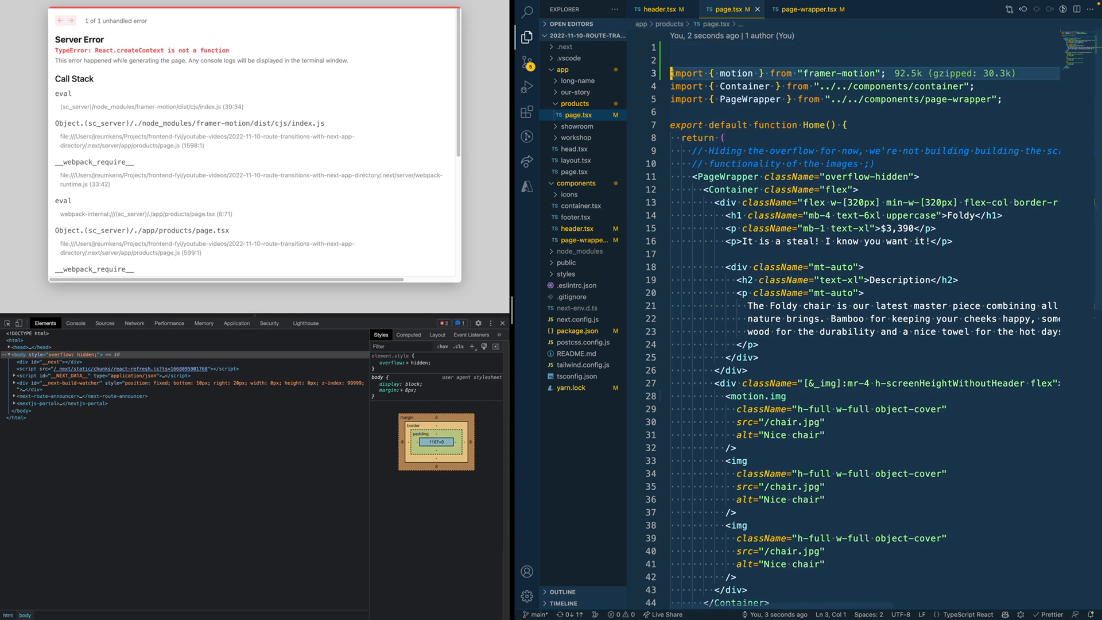
text('use cl)
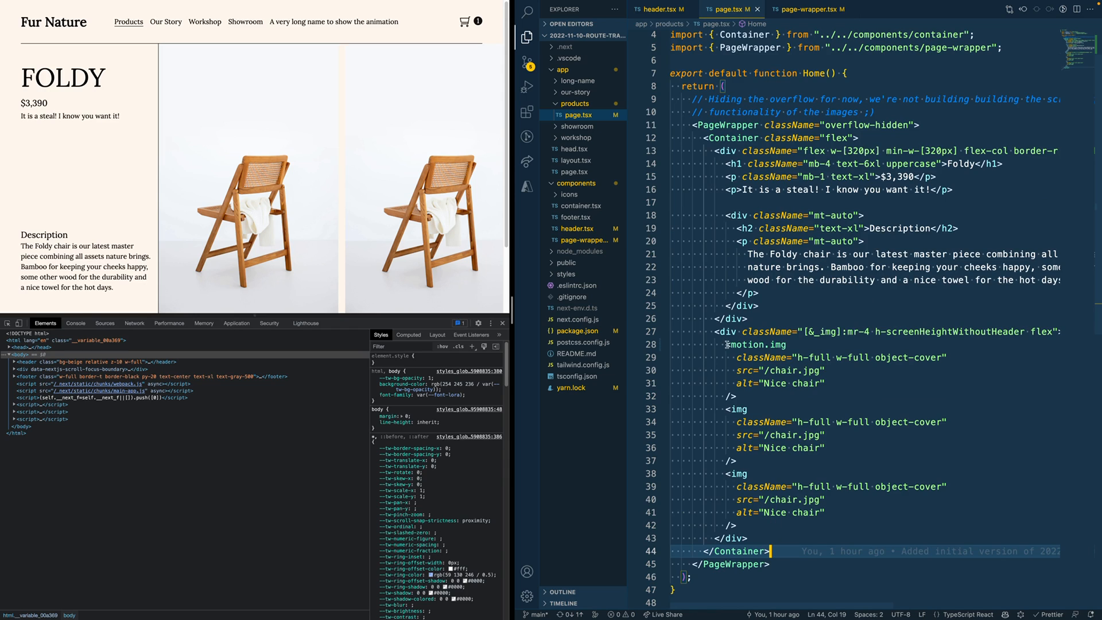
- Make all three chair images motion.img with initial {opacity:0,x:20}, animate {opacity:1,x:0}, exit {opacity:0,x:20}
text(motion.)
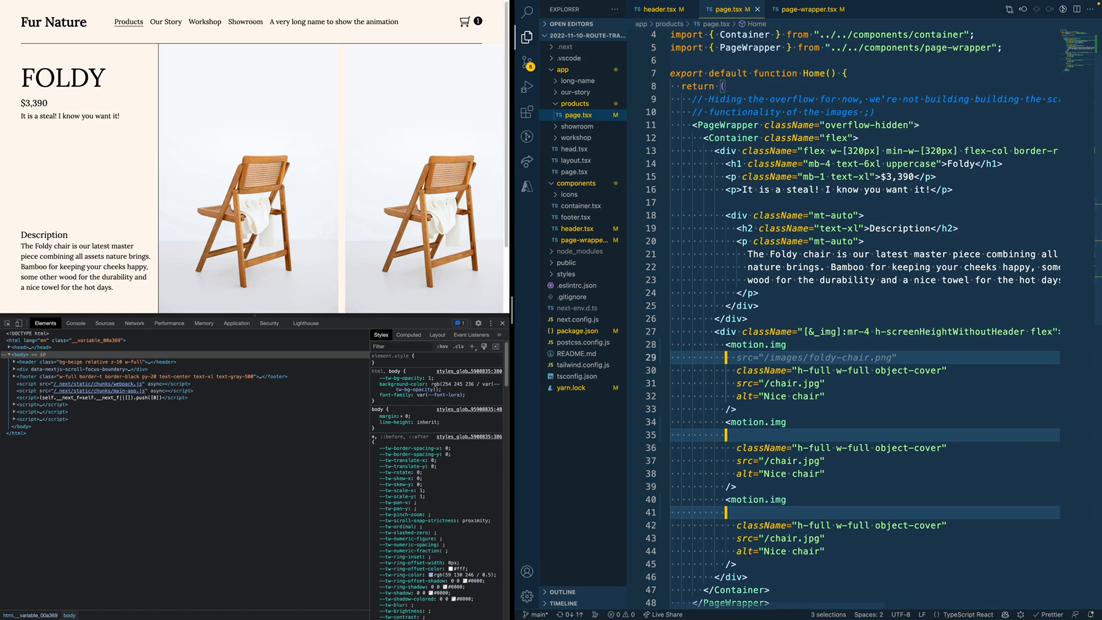
text(inlital)
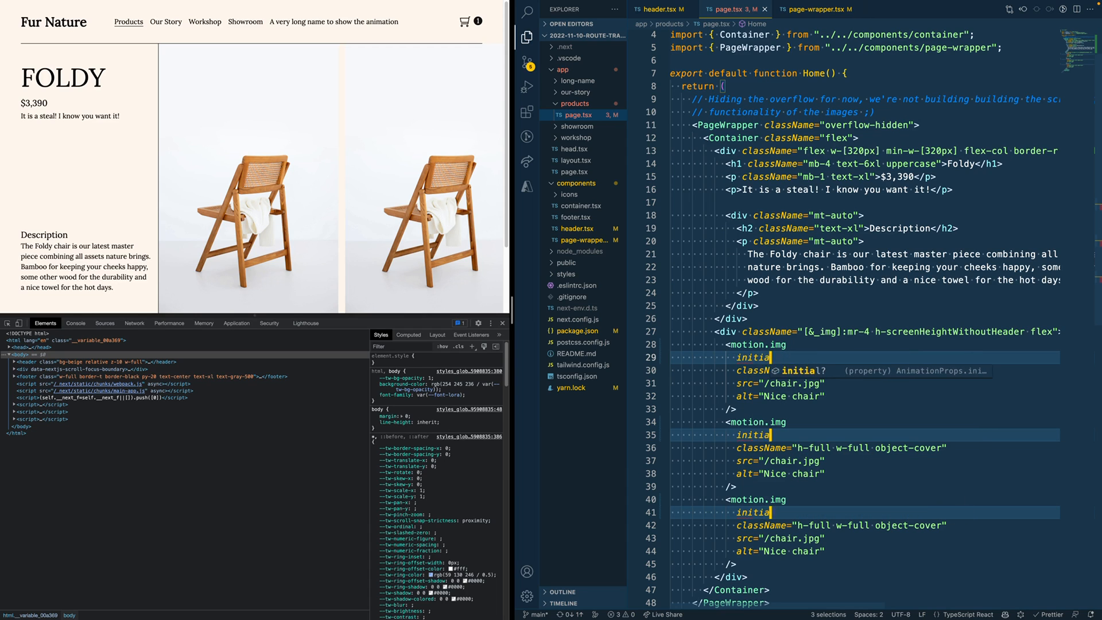
text(={{opacity: 0,)
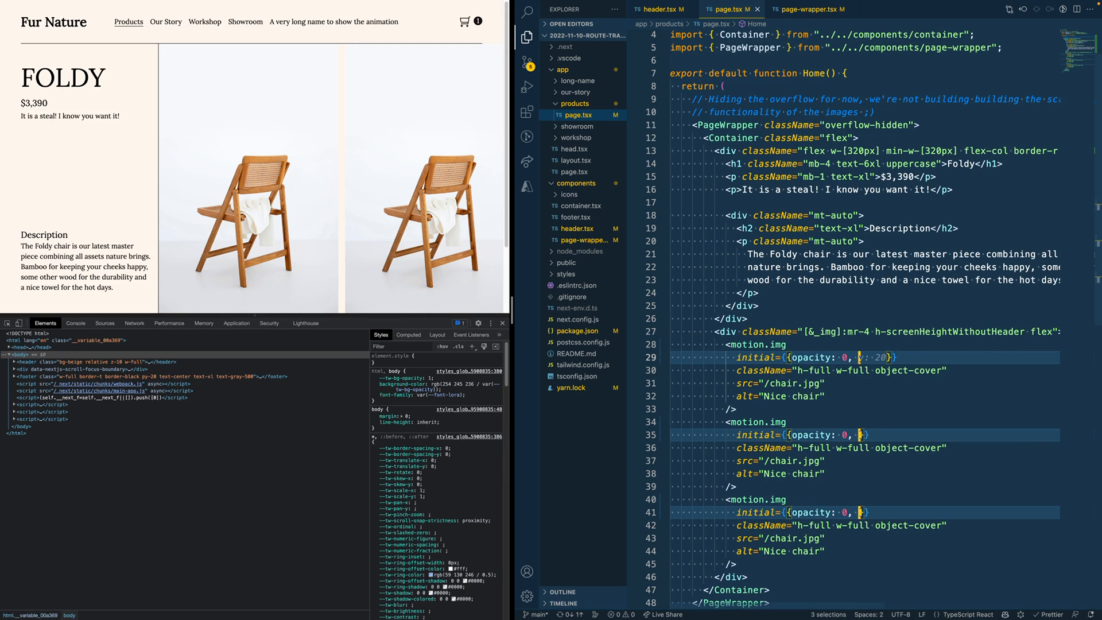
text(x: 20)
text(animate={{ opacity: 1, x: 0 )
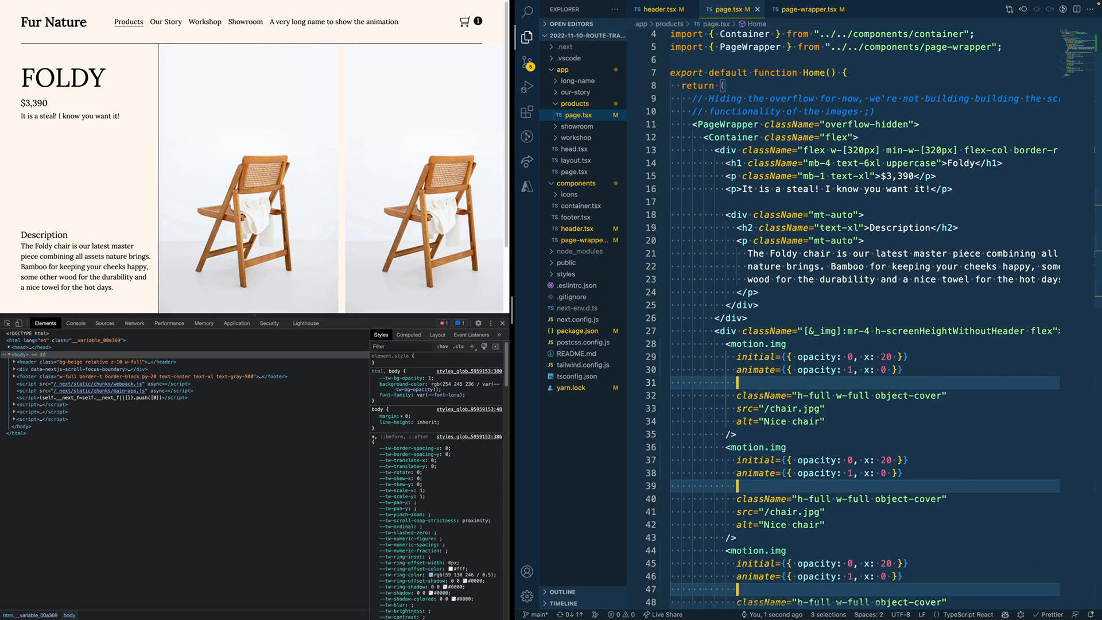
text(exit={{ opacity: 0, x: 20 }})
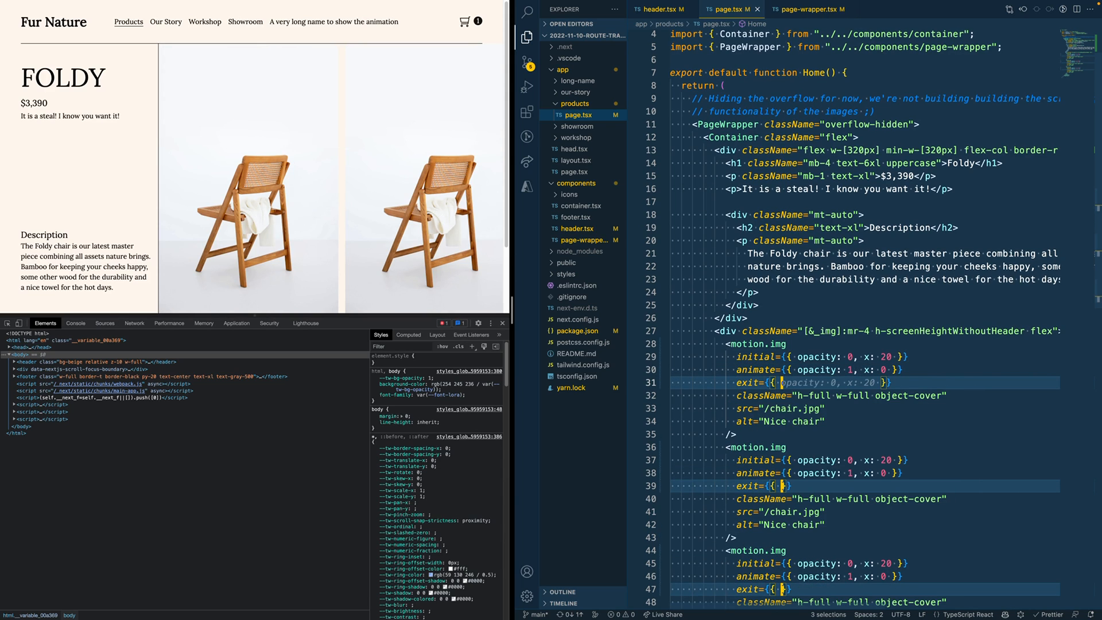
text(opac)
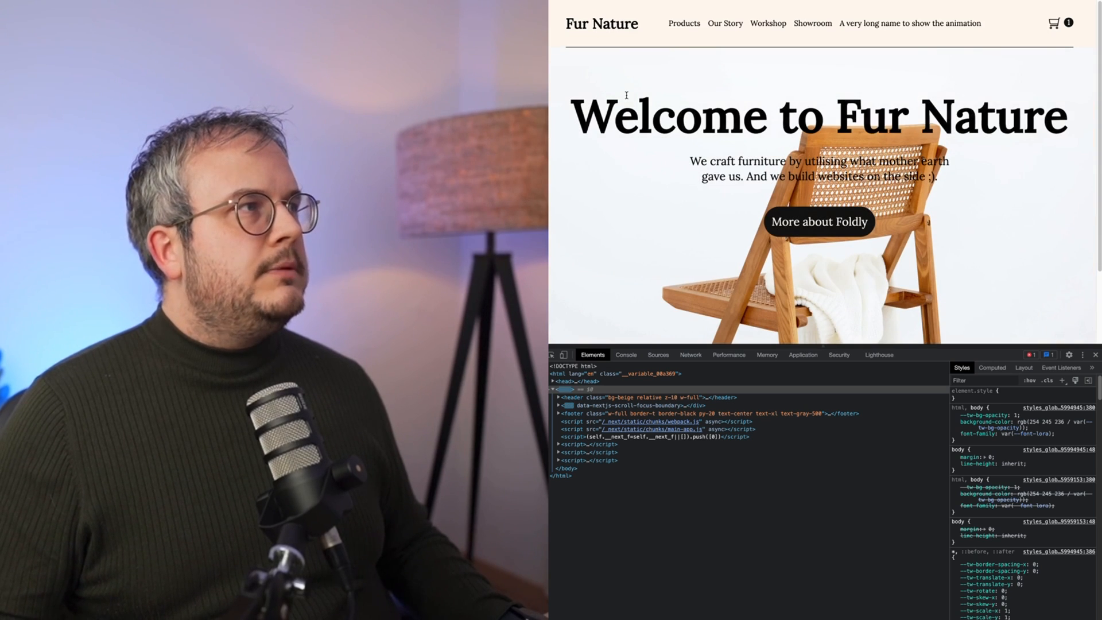
- Add transition: { delay: 0.3 } to the first chair image's animate prop
click(683, 23)
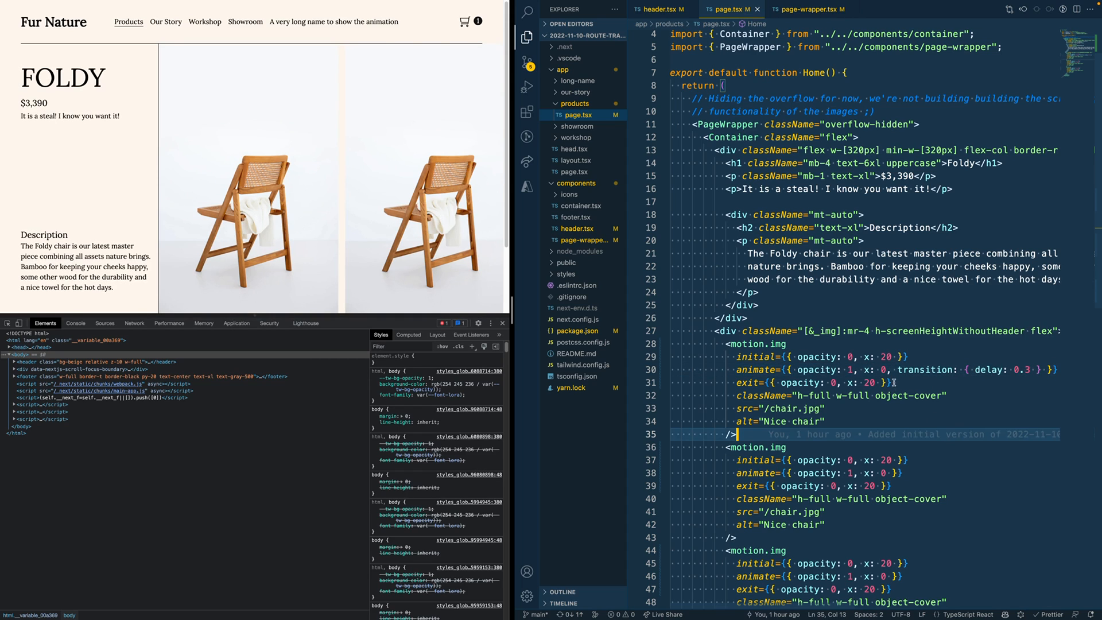
- Add the 0.3-second delay to the second and third chair images and revisit Products
drag(889, 370, 1041, 370)
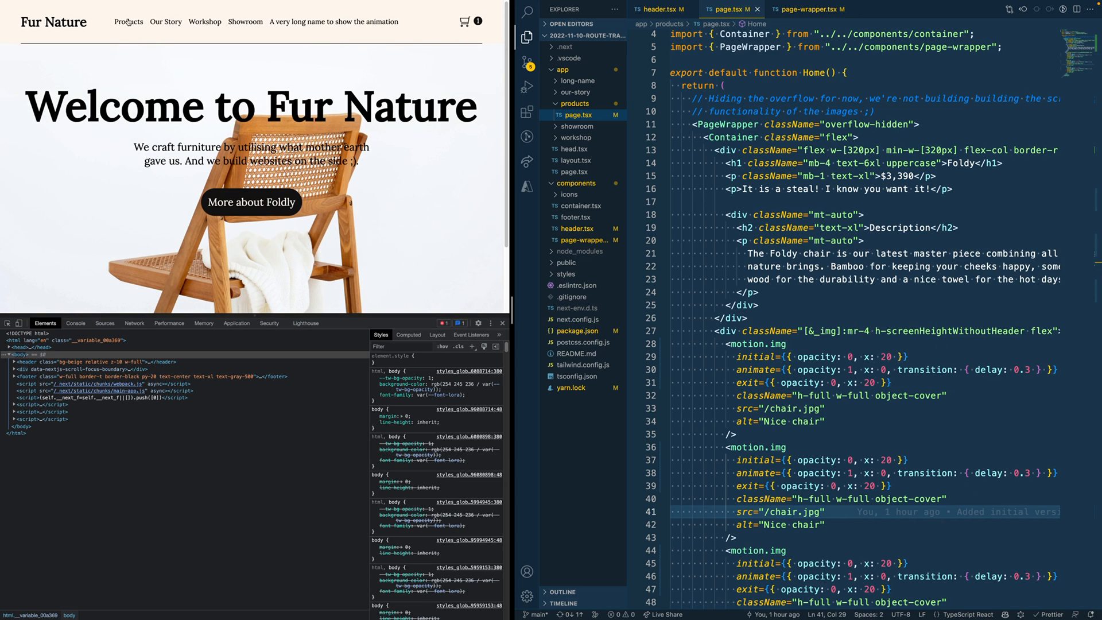
click(129, 21)
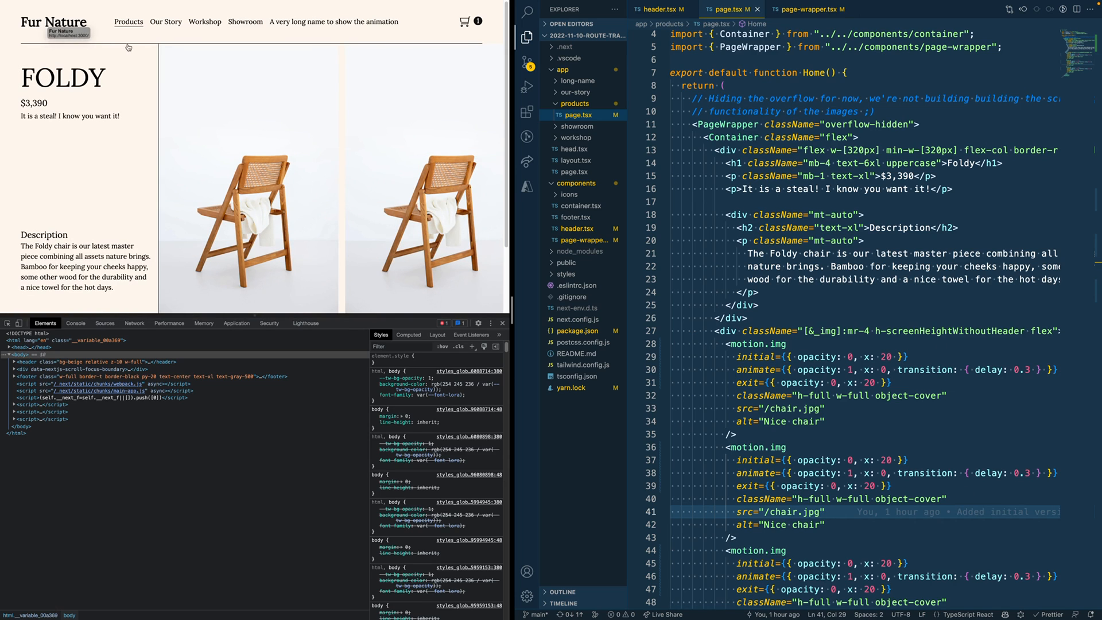
mouse_move(167, 134)
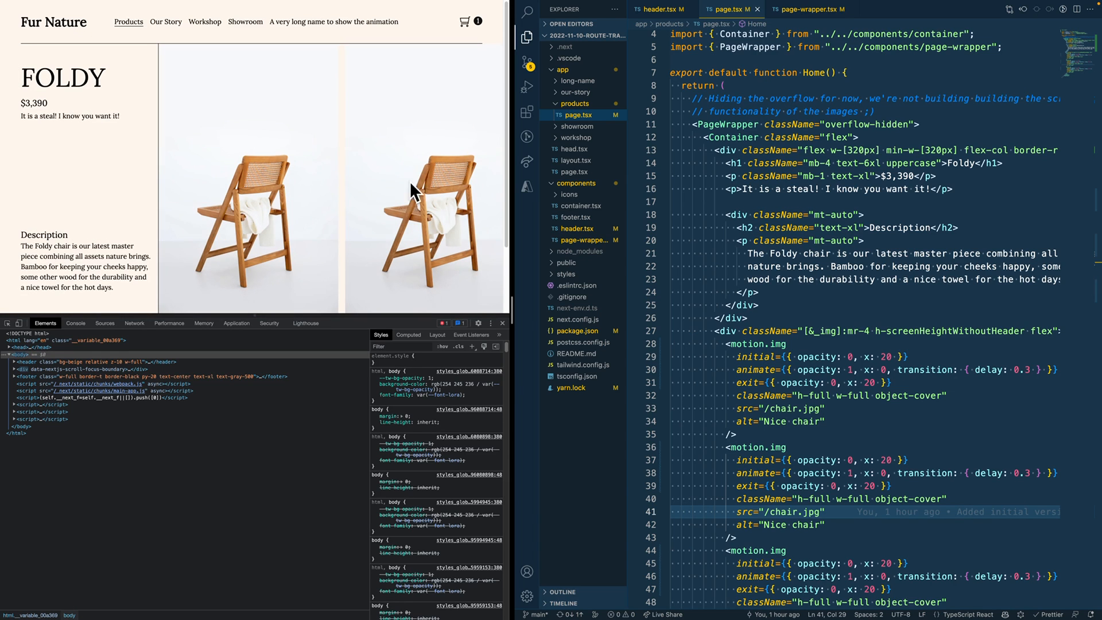
mouse_move(230, 154)
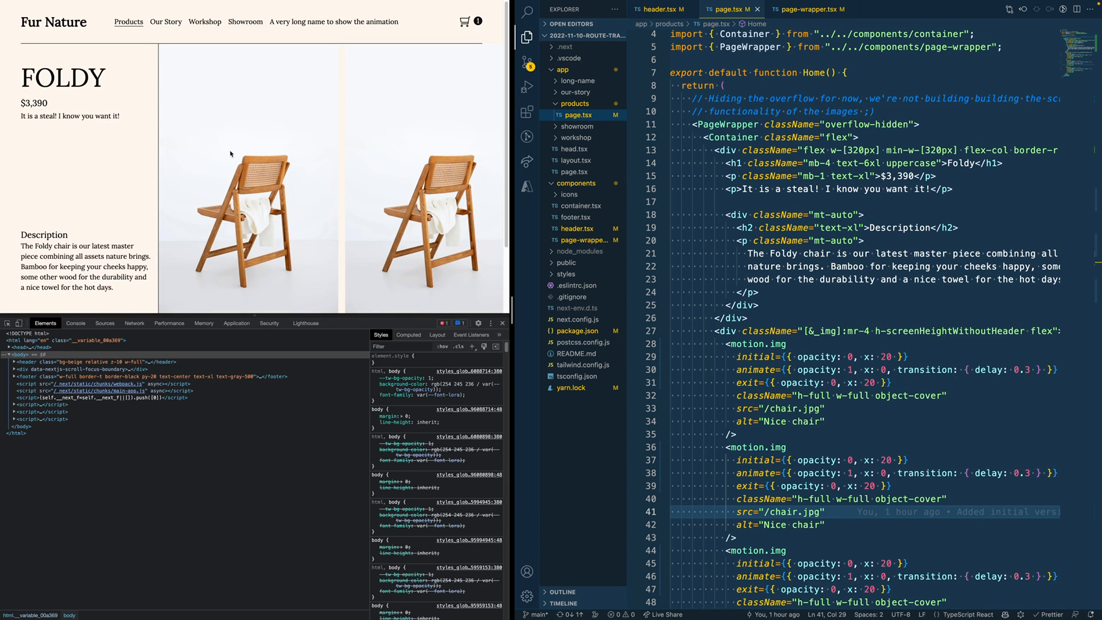